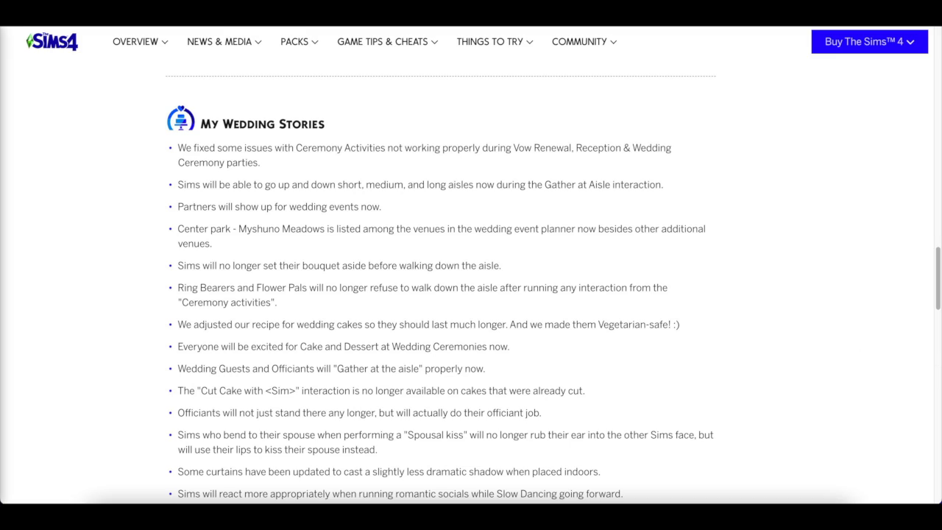
scroll(down, 3)
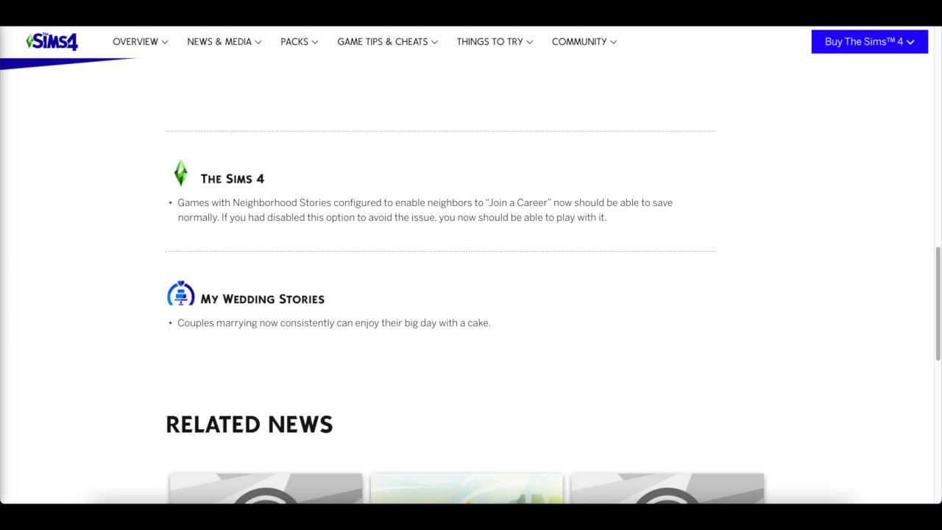
mouse_move(212, 121)
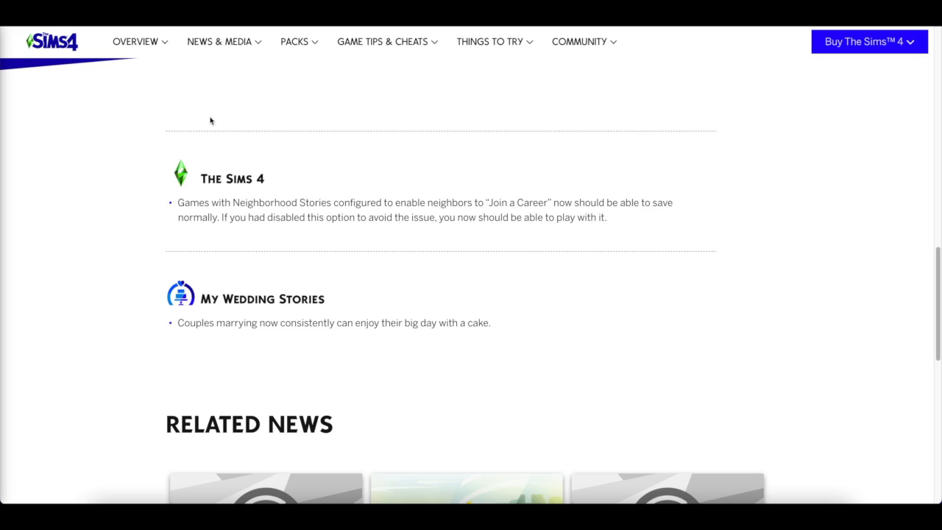
mouse_move(238, 160)
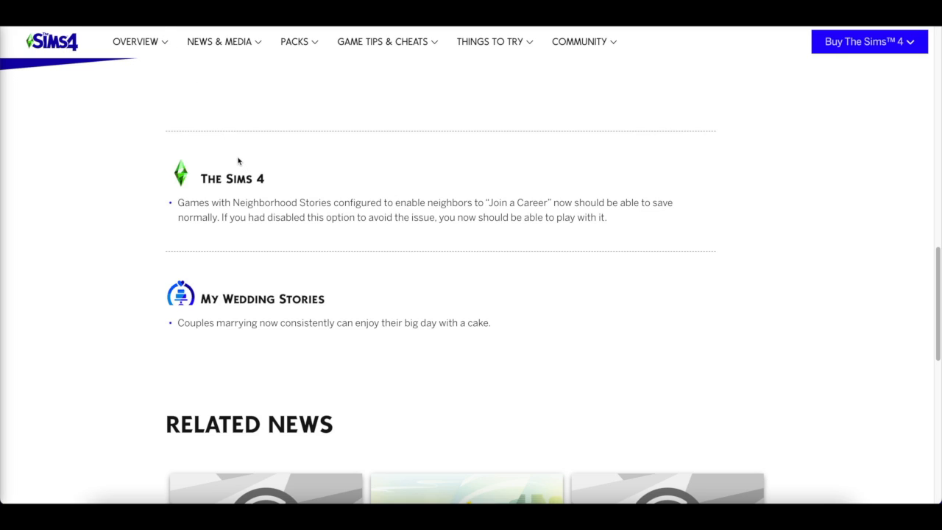
mouse_move(212, 140)
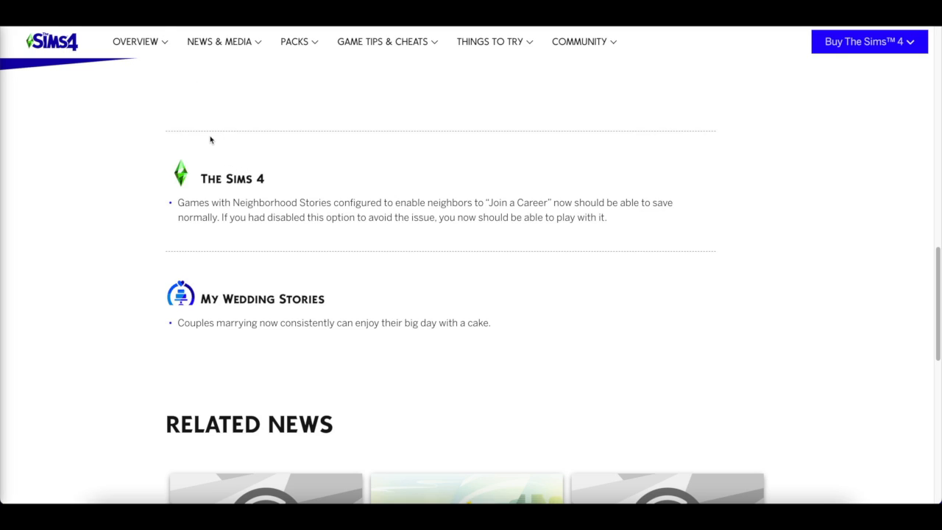
scroll(up, 3)
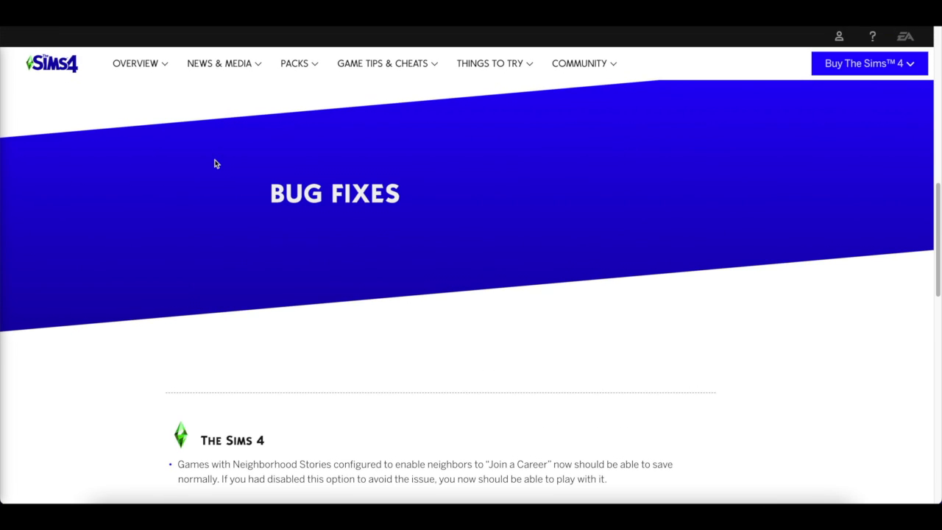
scroll(down, 3)
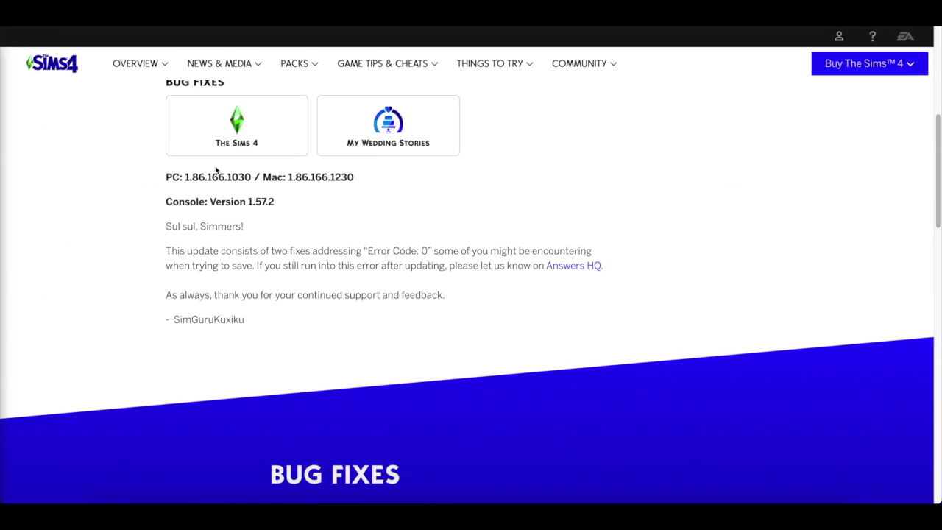
scroll(down, 3)
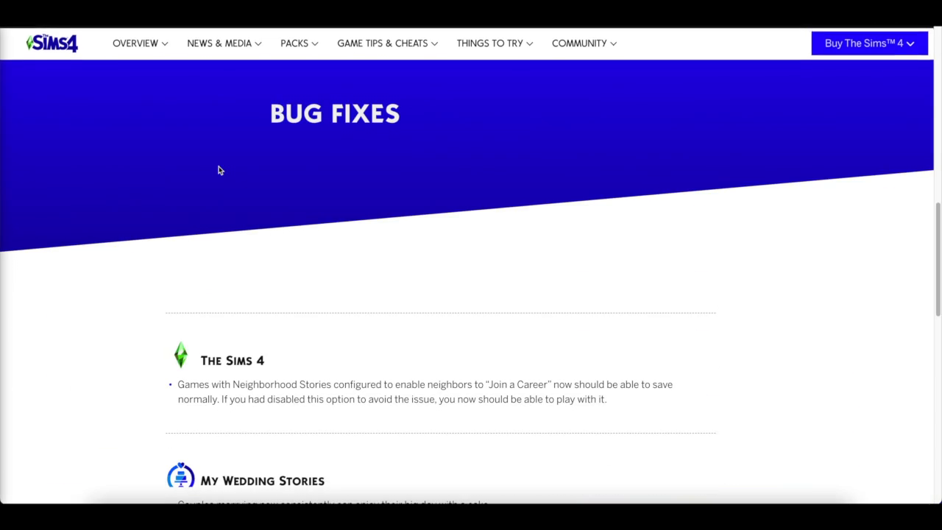
scroll(down, 3)
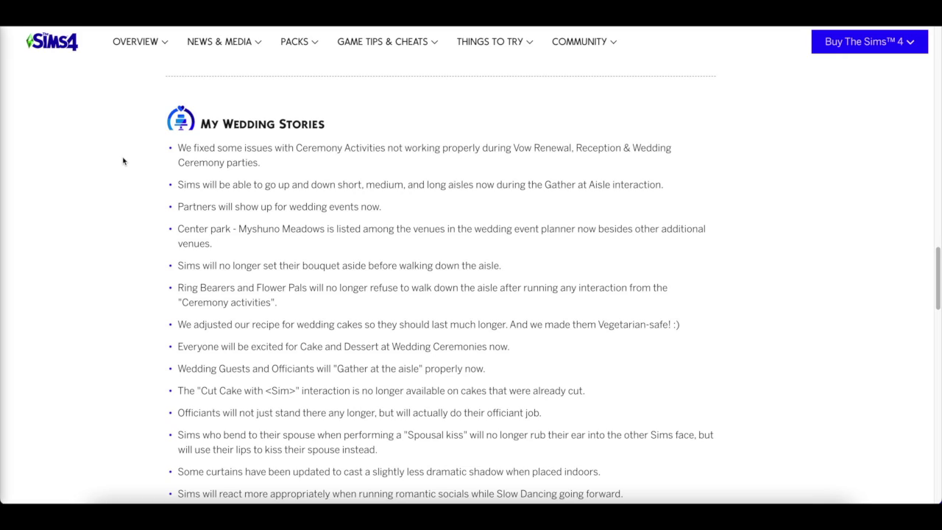
mouse_move(156, 162)
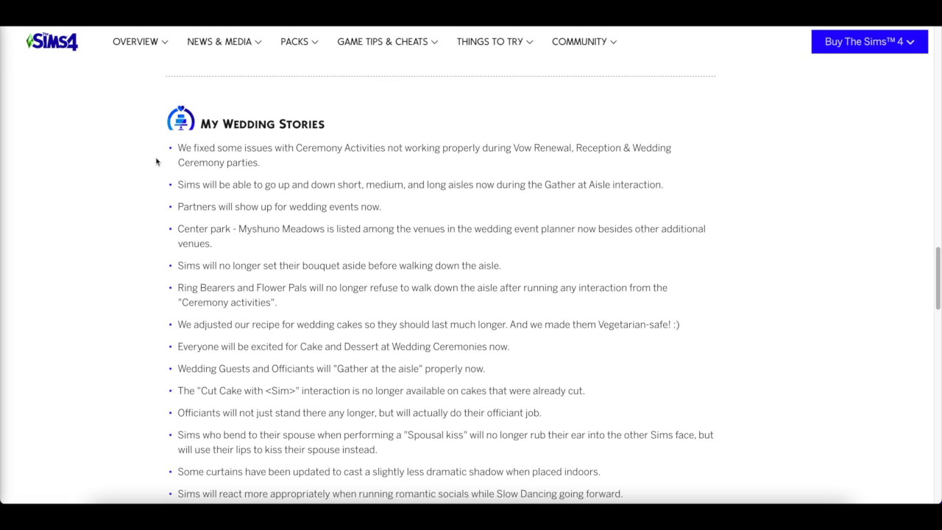
scroll(down, 3)
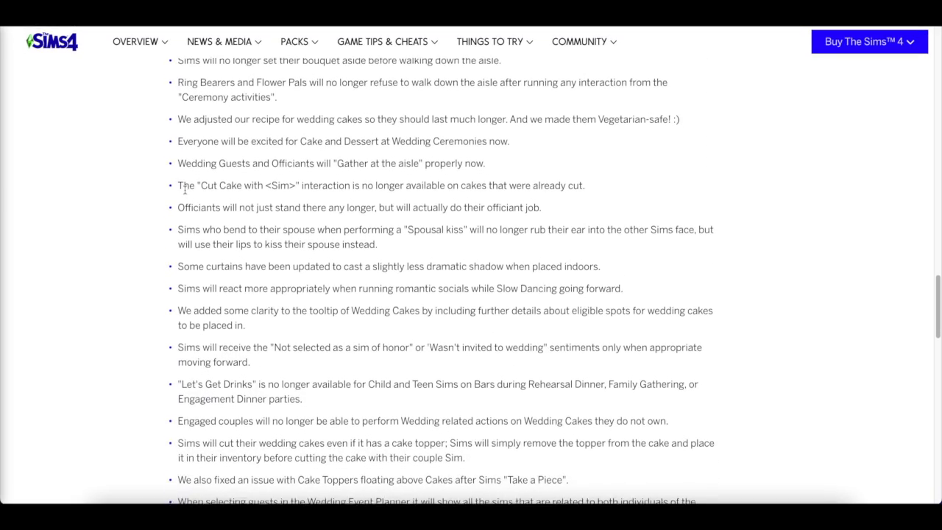
scroll(down, 3)
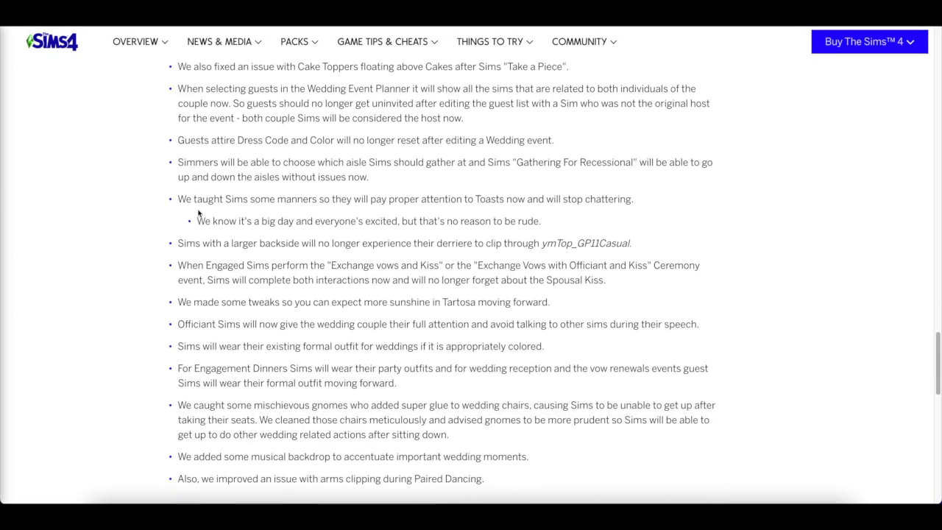
scroll(down, 3)
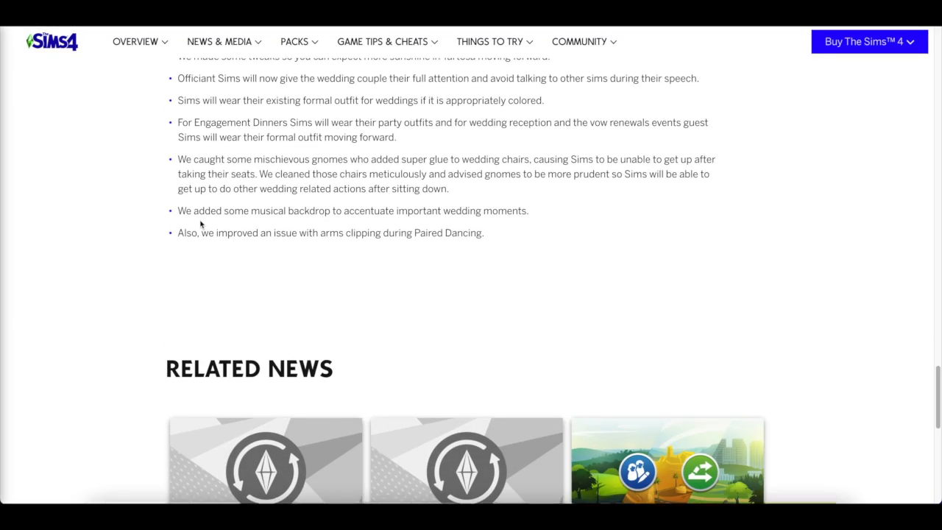
scroll(up, 3)
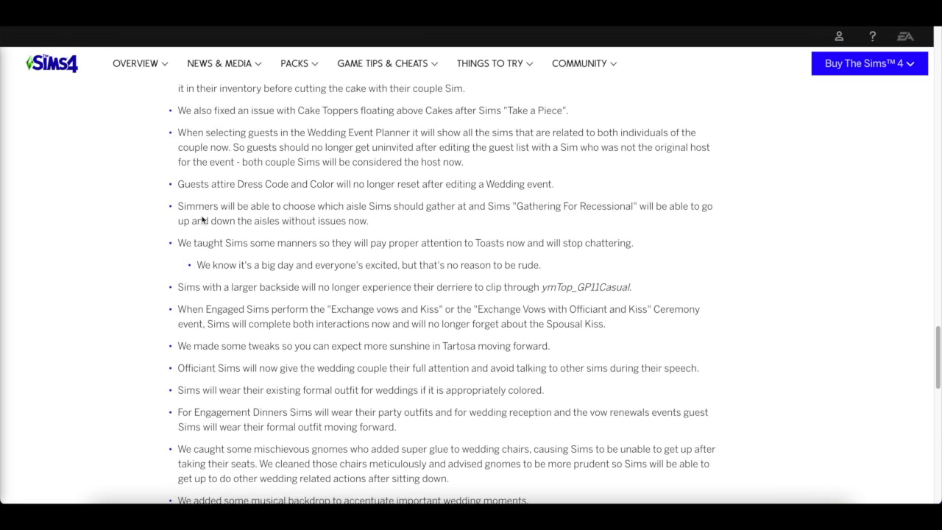
scroll(down, 3)
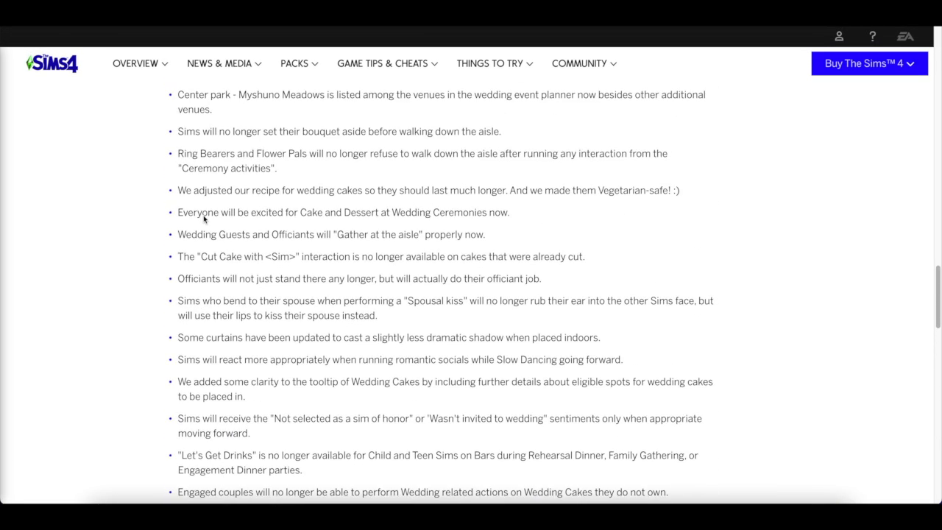
scroll(up, 3)
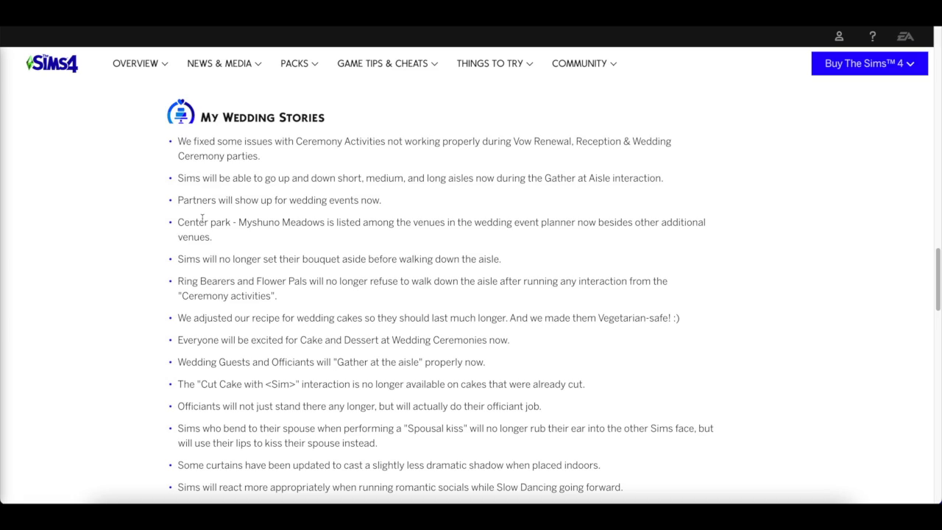
mouse_move(287, 301)
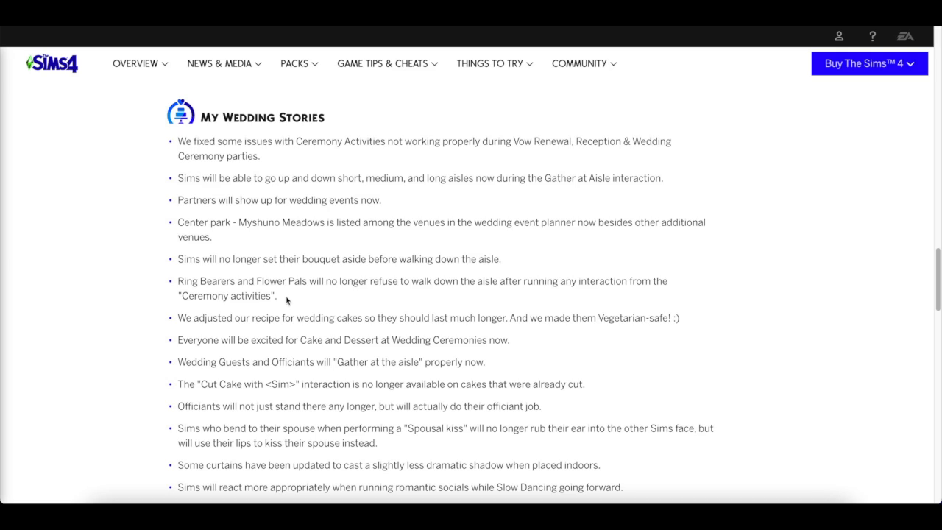
mouse_move(300, 336)
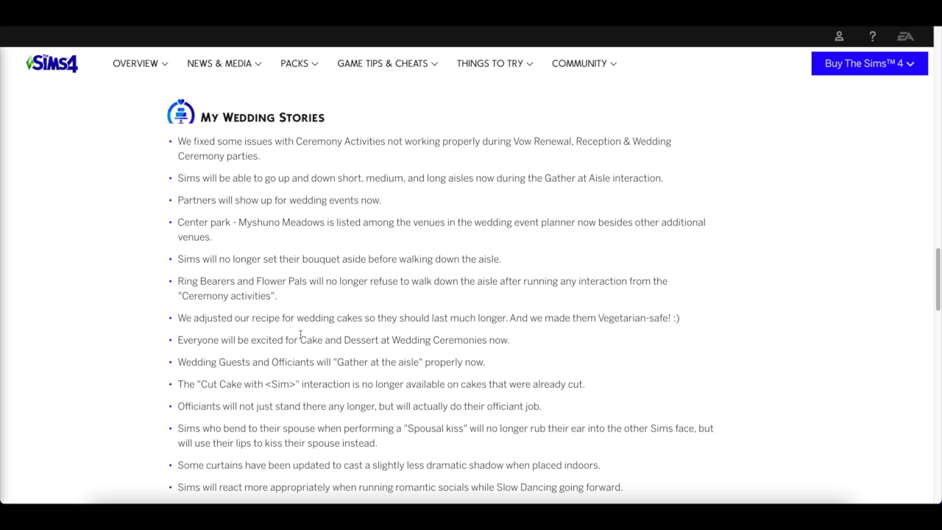
mouse_move(733, 402)
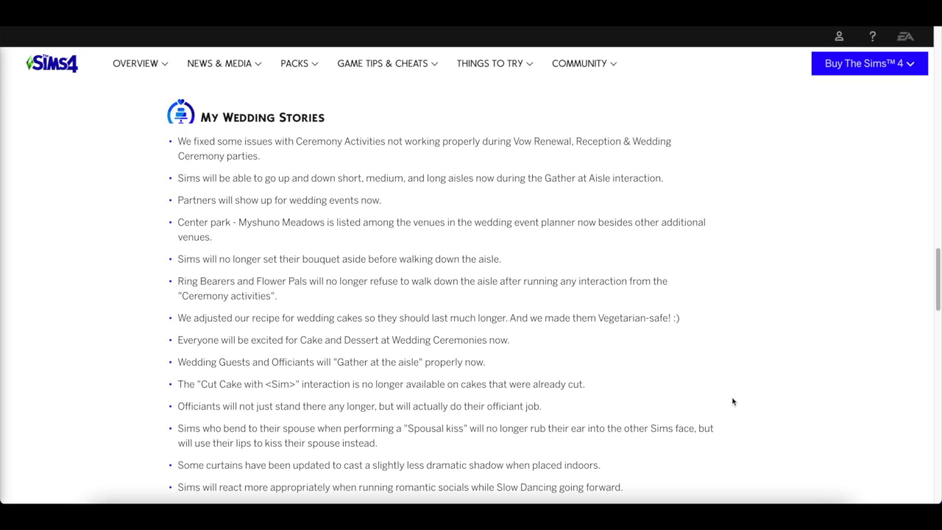
scroll(down, 3)
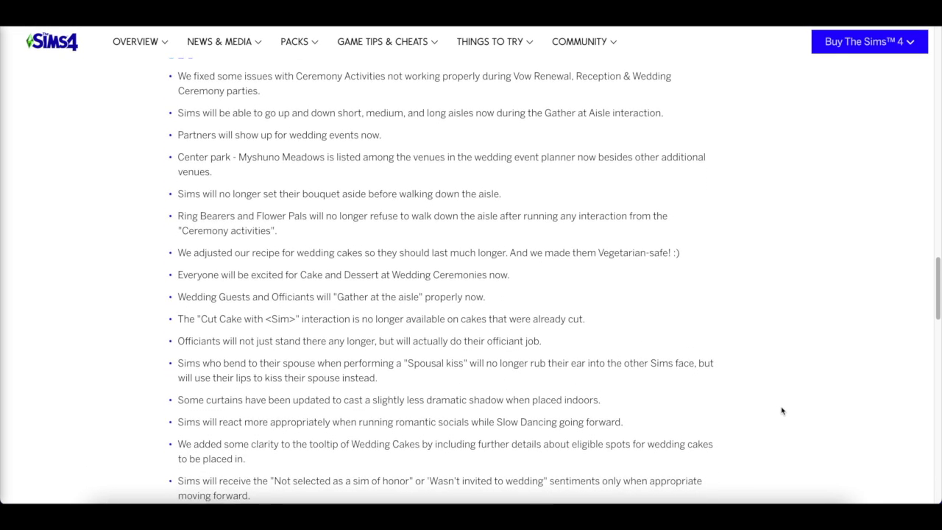
scroll(down, 3)
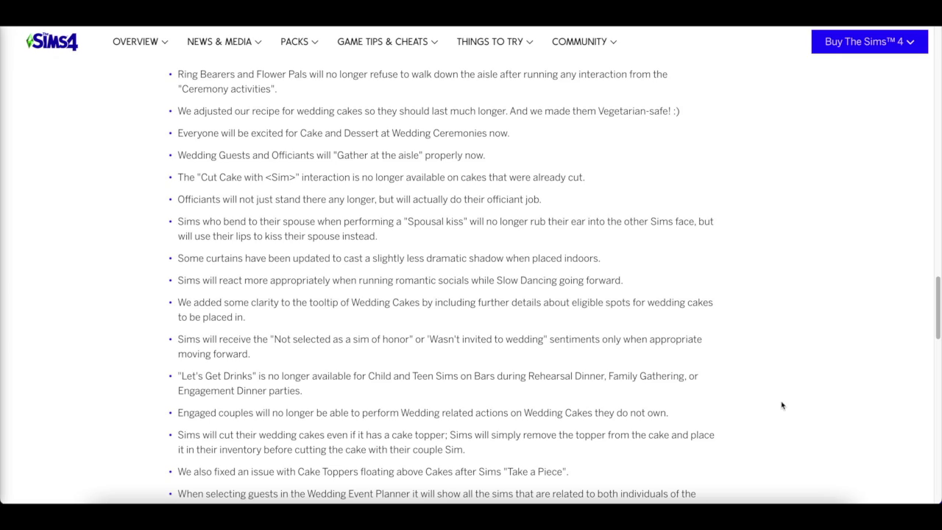
mouse_move(775, 406)
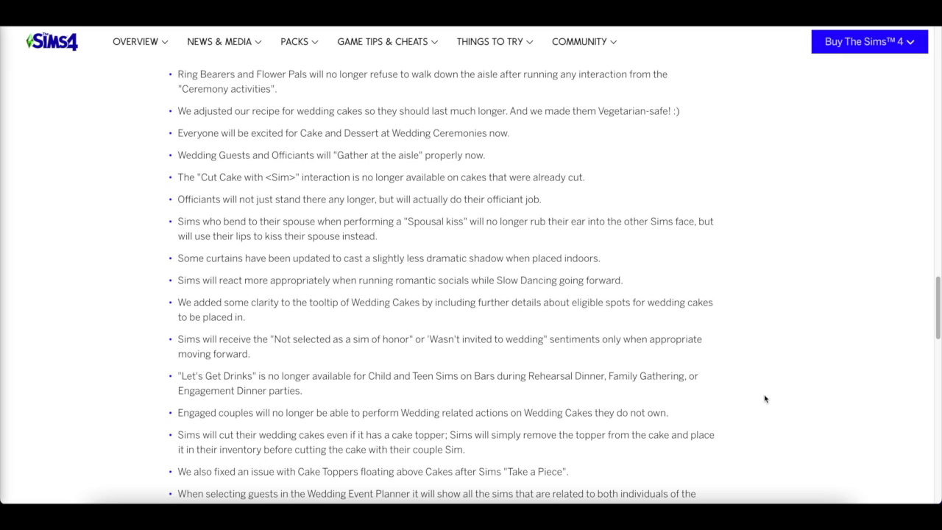
mouse_move(764, 394)
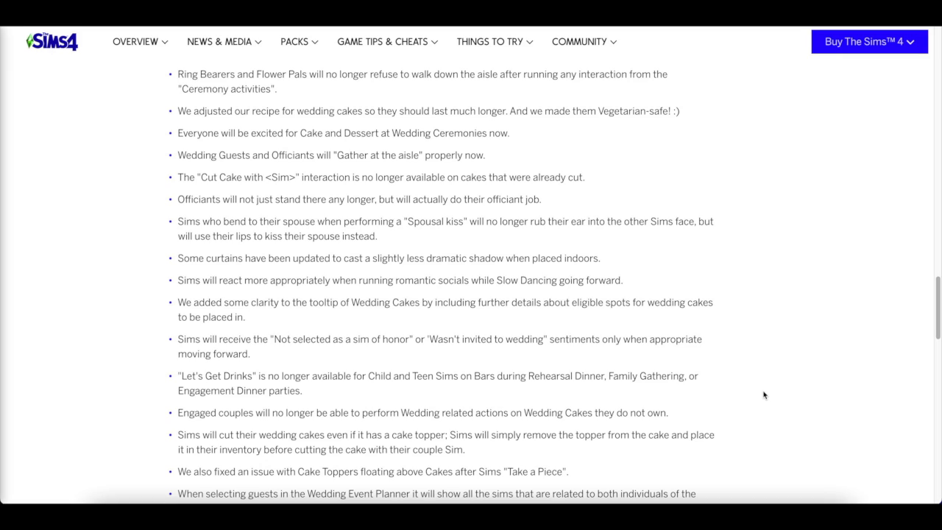
mouse_move(759, 391)
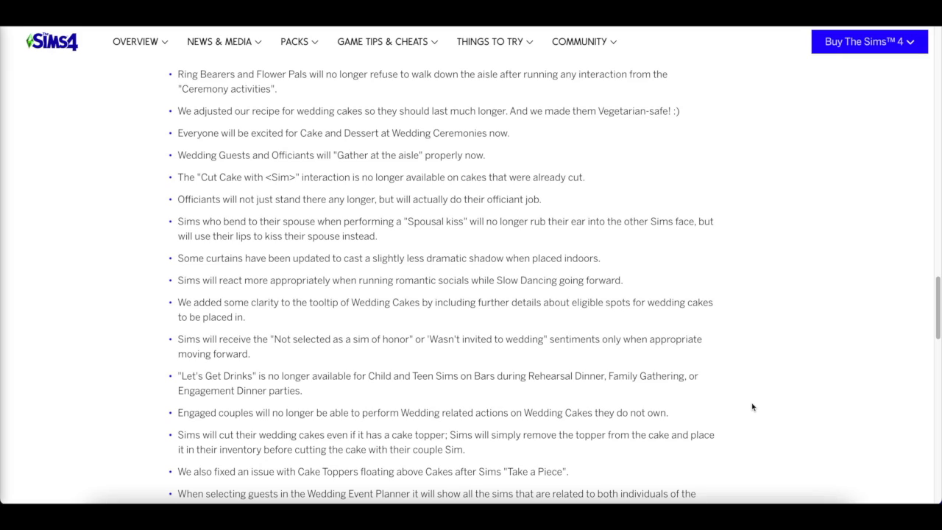
mouse_move(778, 351)
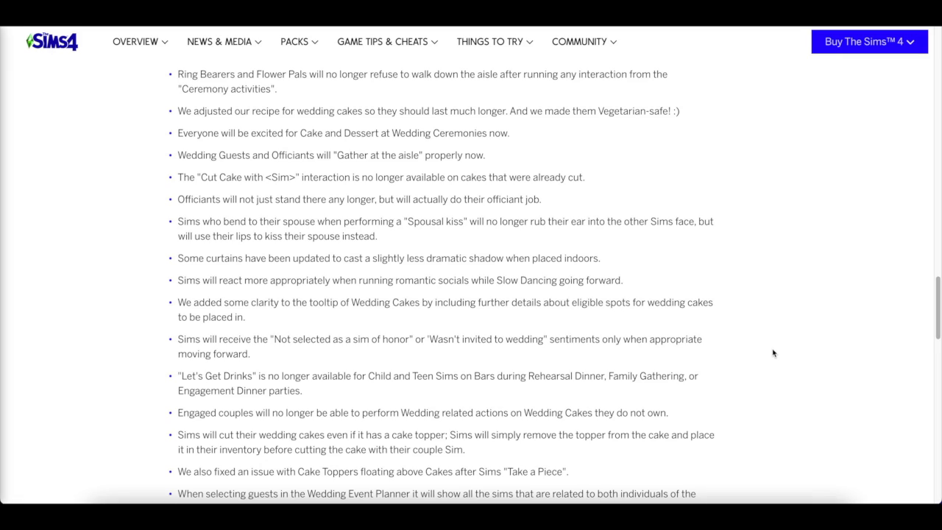
mouse_move(773, 347)
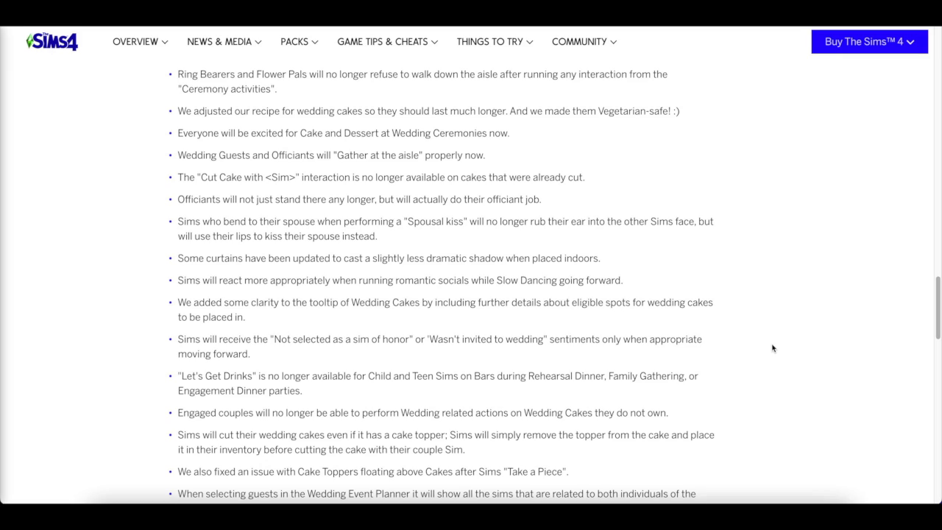
mouse_move(774, 340)
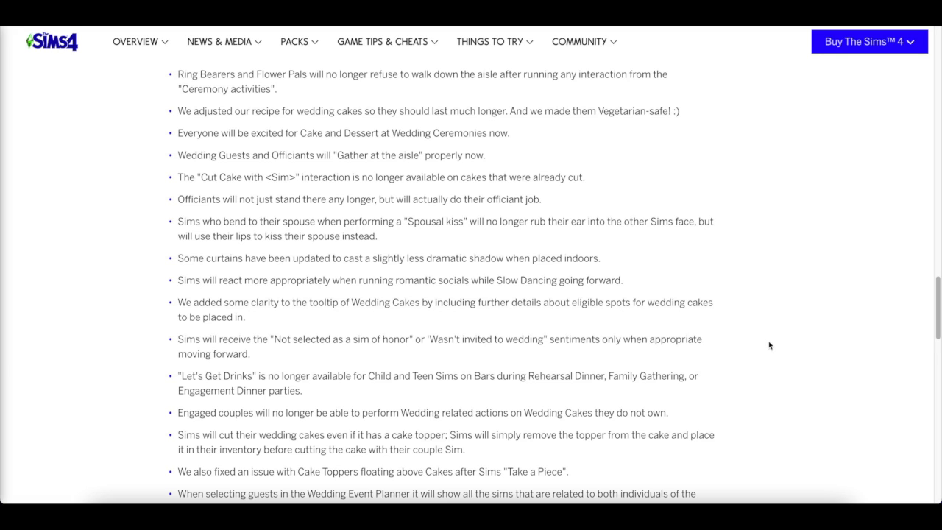
scroll(down, 3)
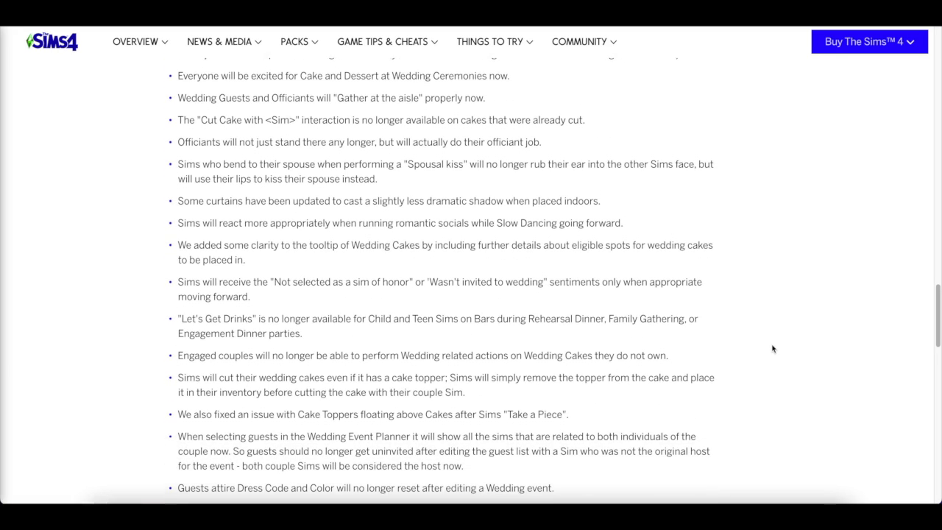
scroll(down, 3)
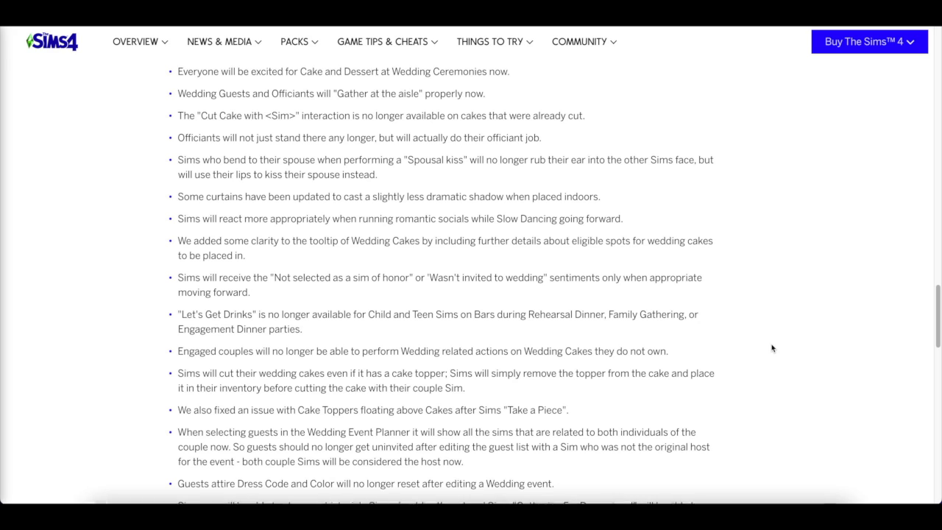
mouse_move(770, 347)
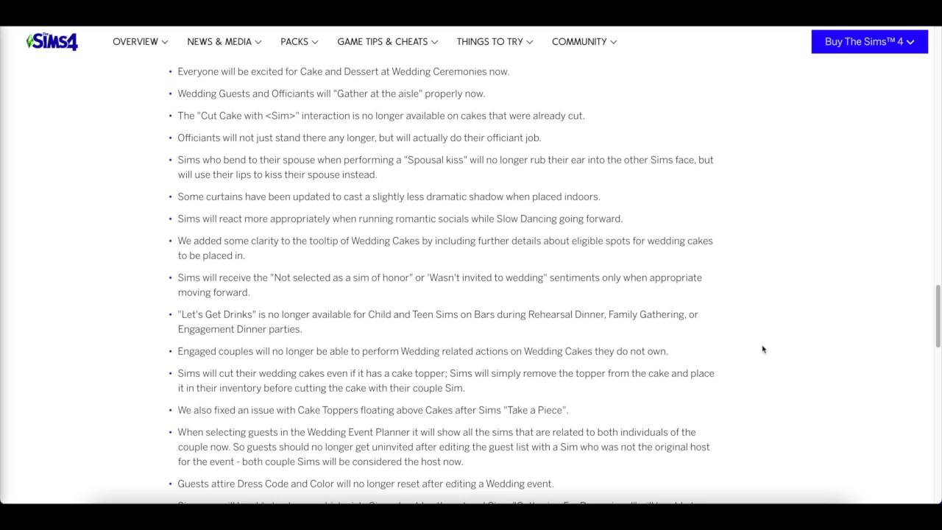
scroll(down, 3)
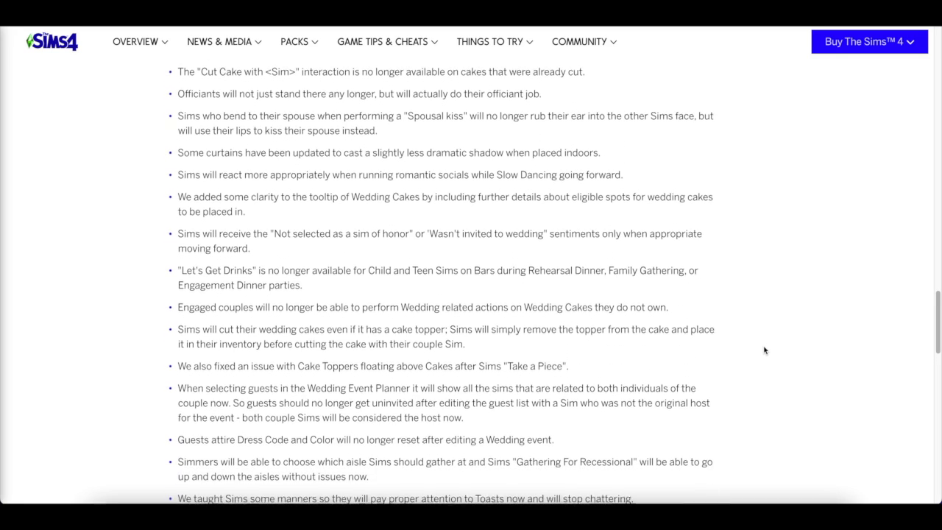
scroll(down, 3)
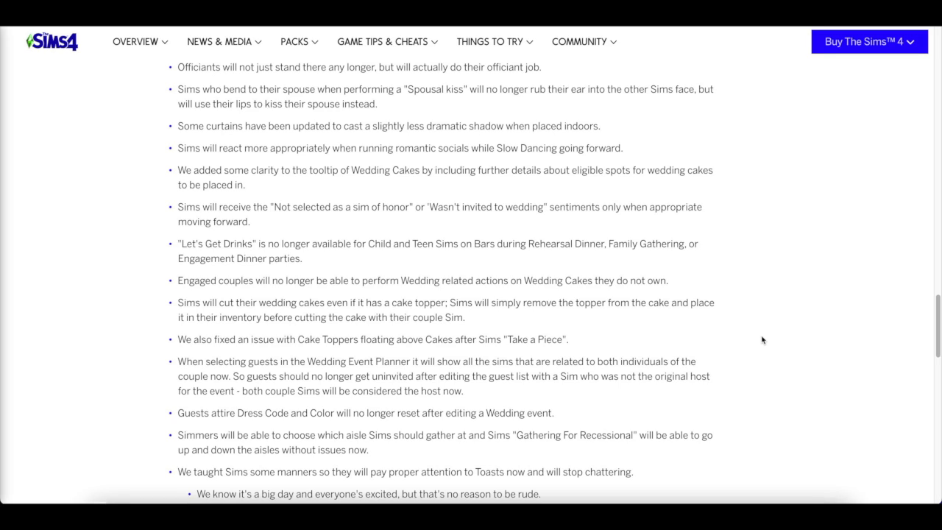
mouse_move(744, 341)
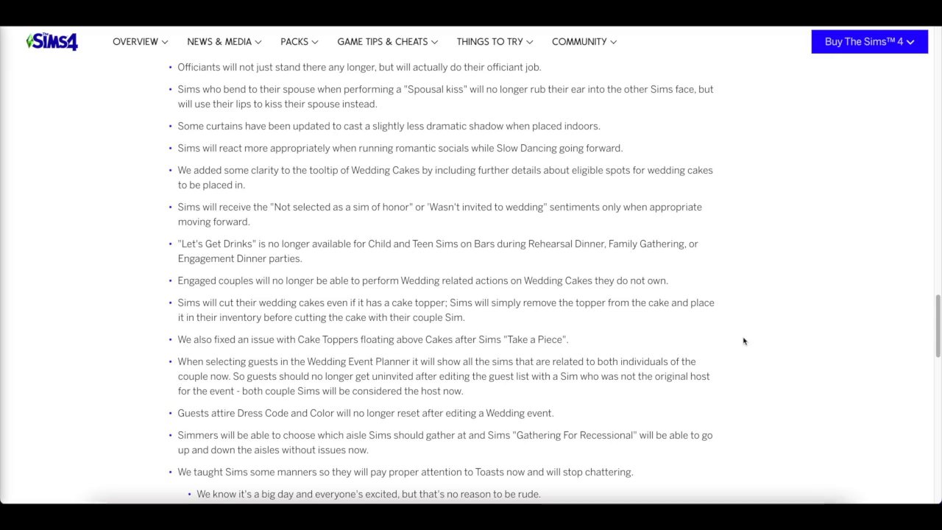
mouse_move(753, 330)
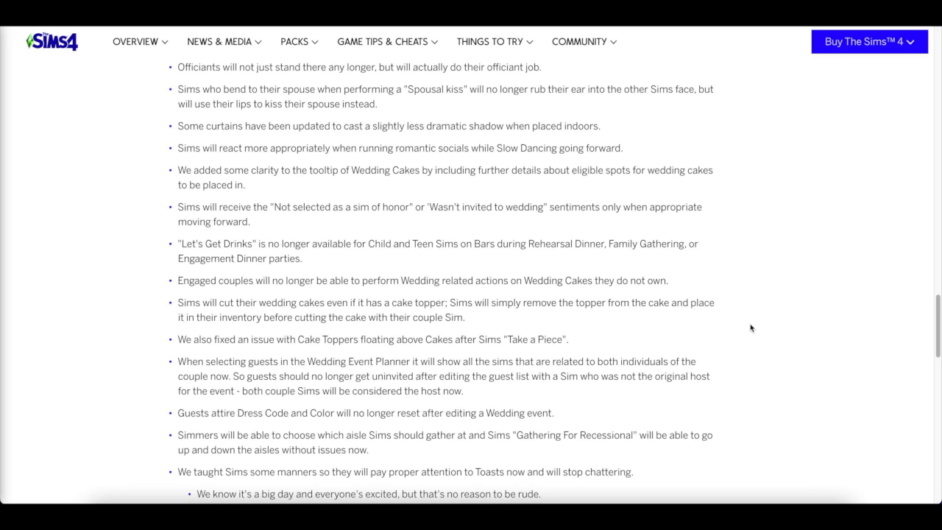
scroll(down, 3)
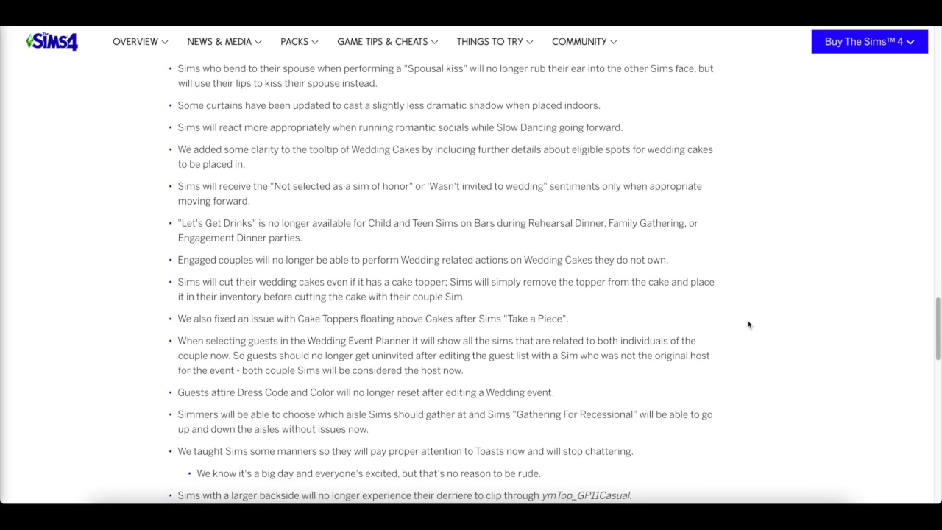
scroll(down, 3)
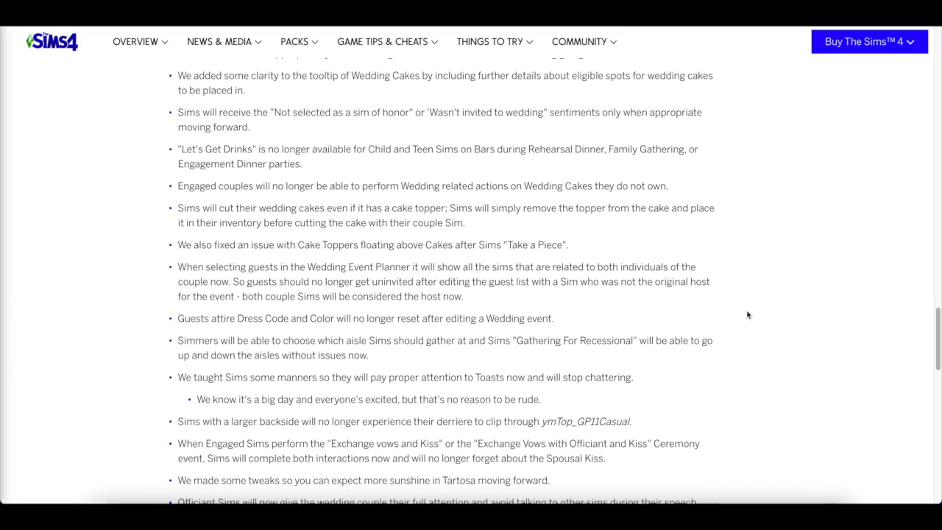
mouse_move(743, 316)
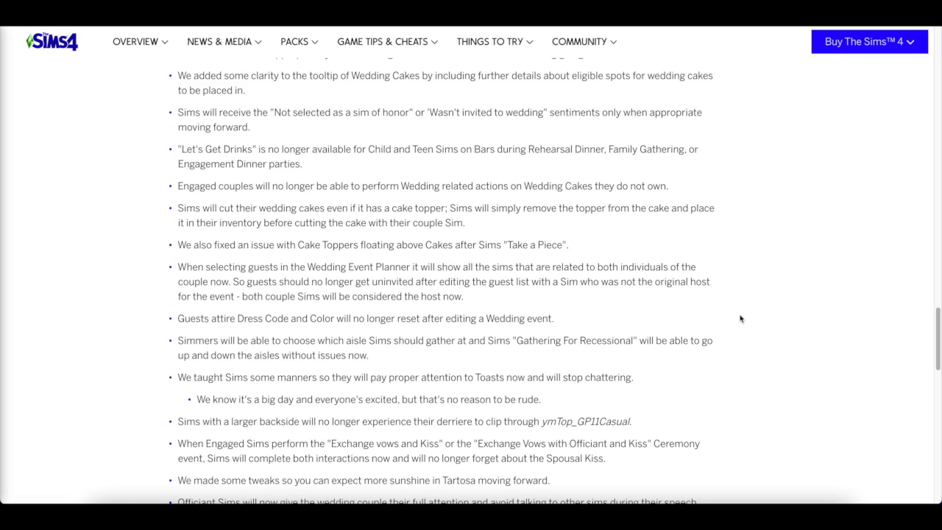
mouse_move(736, 318)
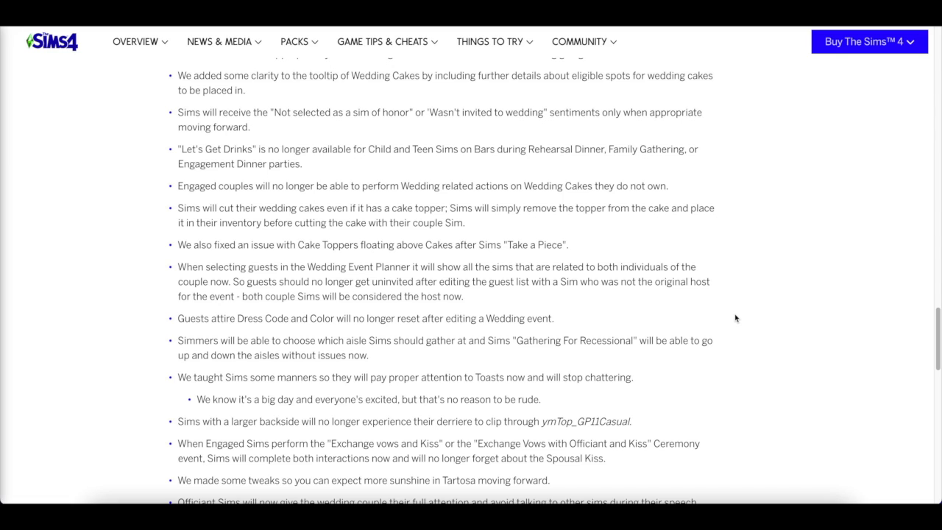
mouse_move(744, 315)
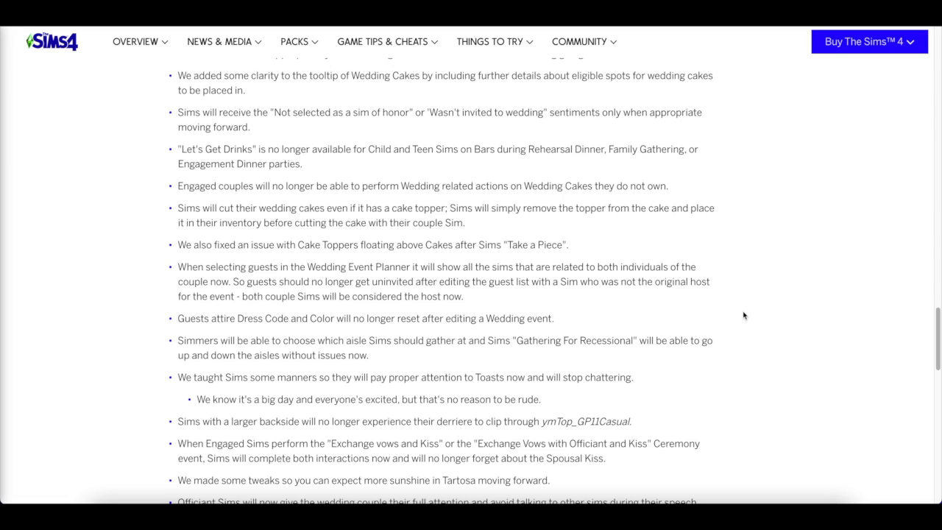
scroll(down, 3)
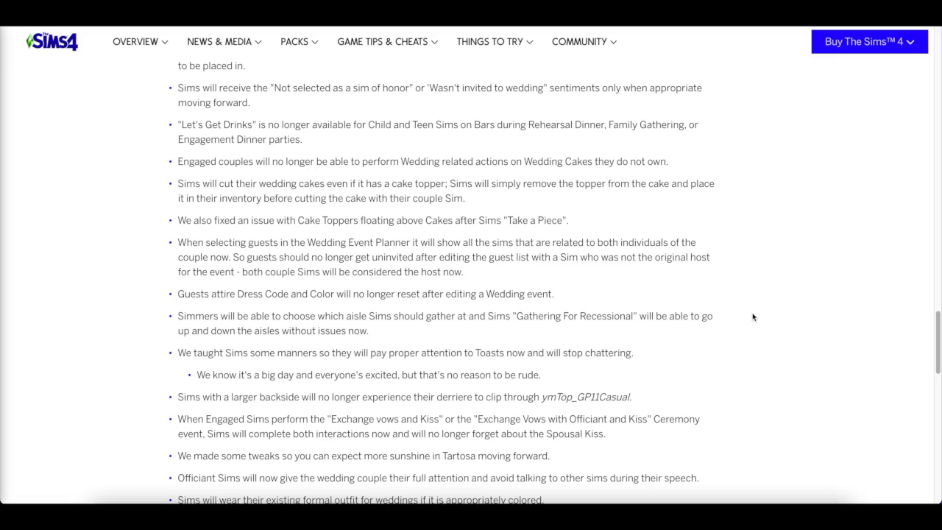
mouse_move(751, 300)
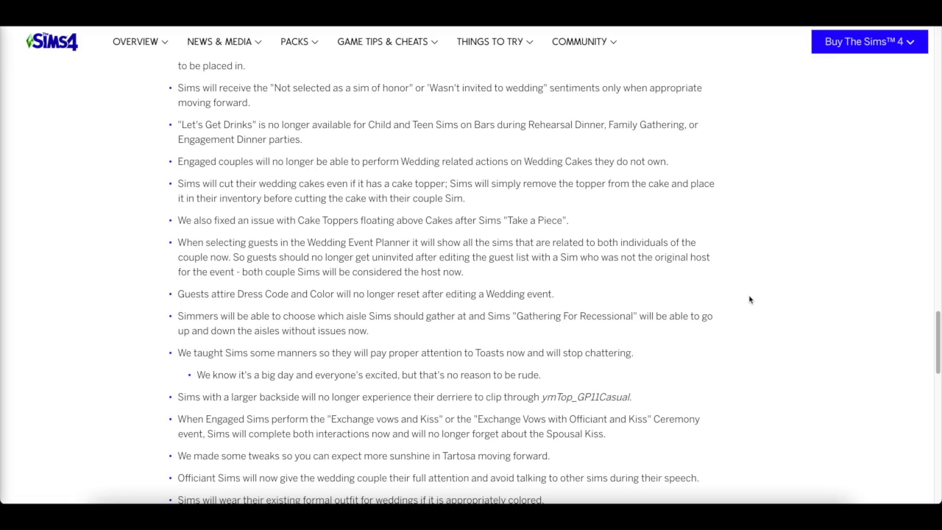
mouse_move(743, 303)
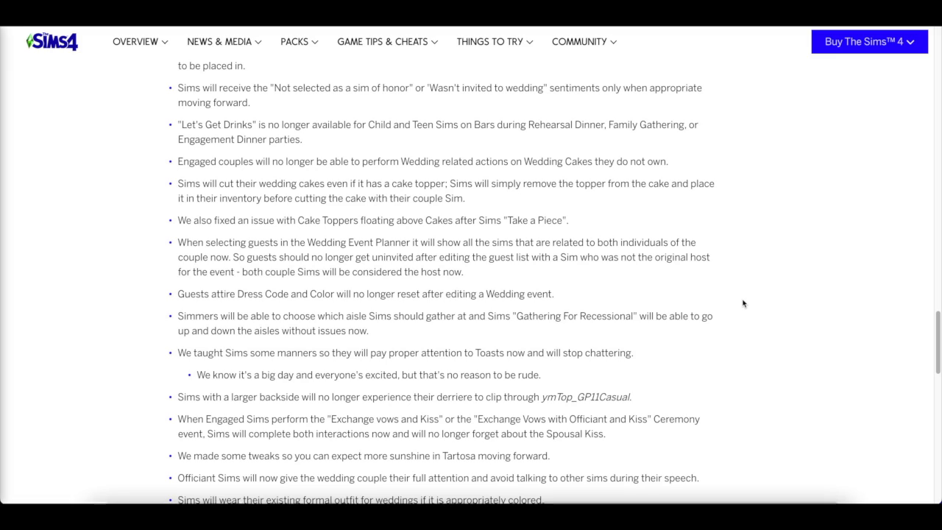
mouse_move(739, 304)
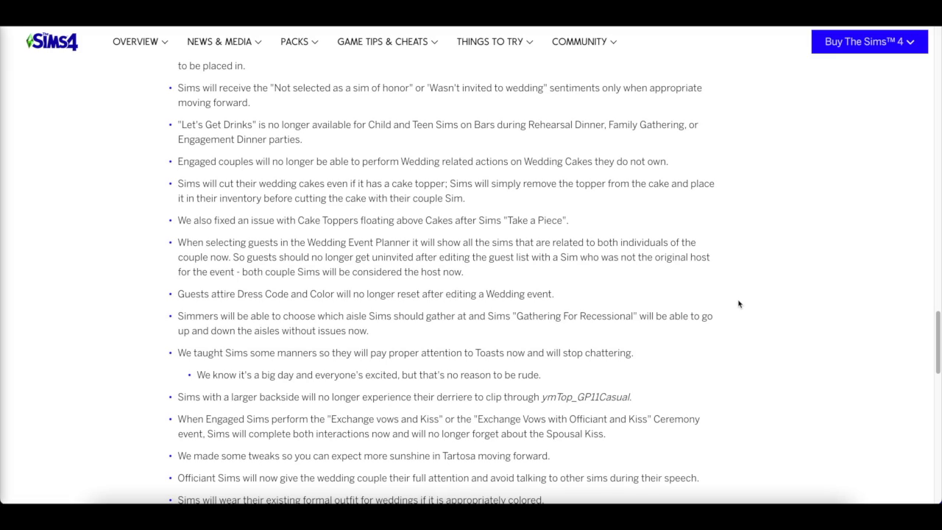
mouse_move(736, 297)
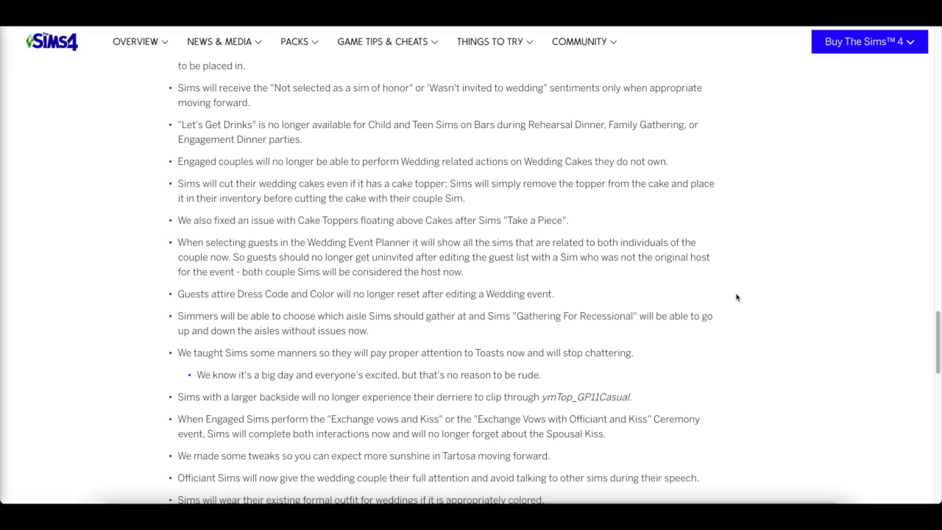
mouse_move(733, 300)
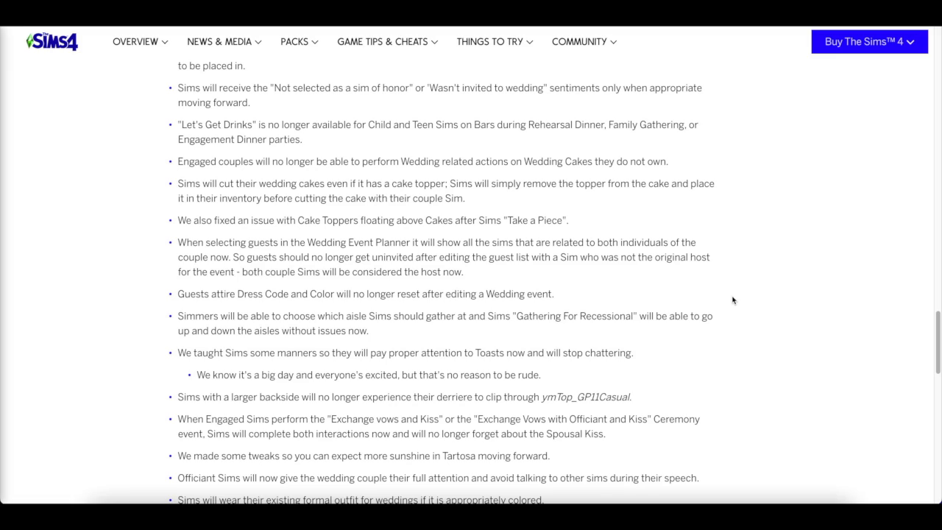
mouse_move(731, 297)
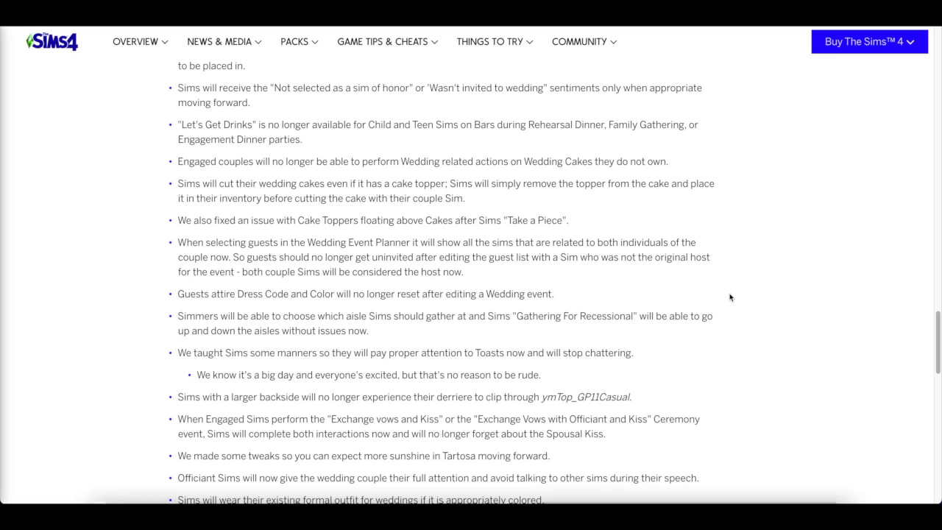
mouse_move(727, 294)
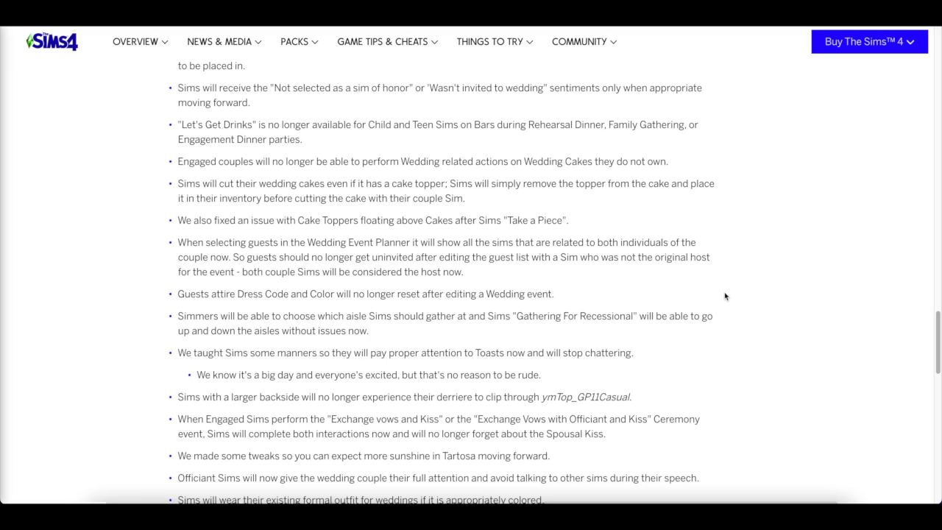
mouse_move(764, 322)
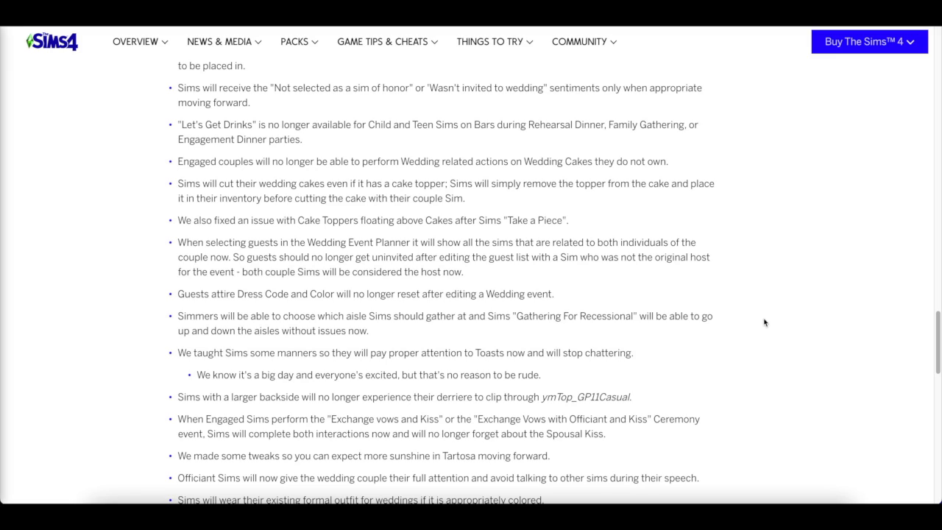
mouse_move(768, 312)
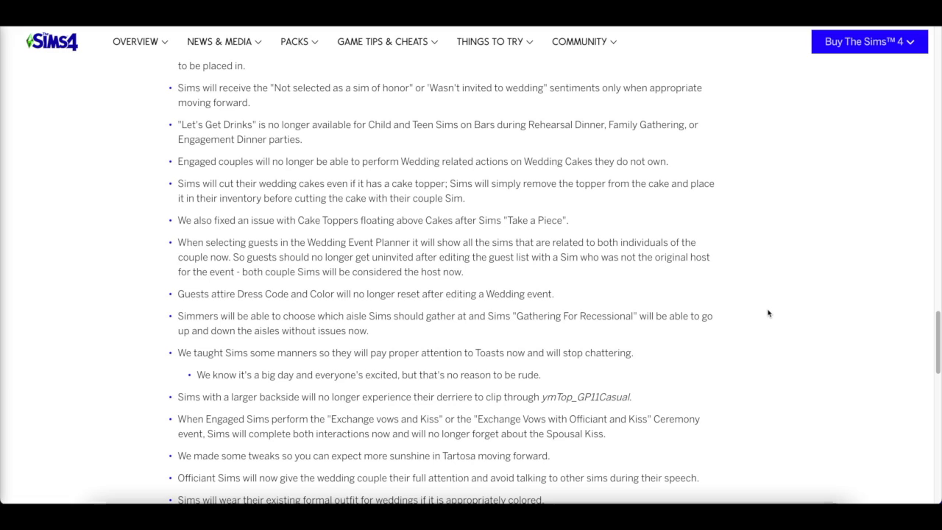
scroll(up, 3)
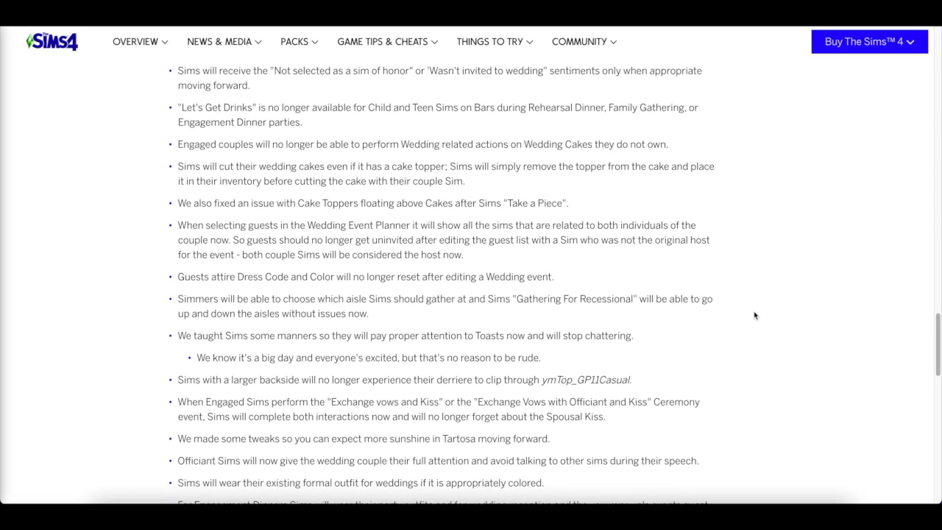
scroll(down, 3)
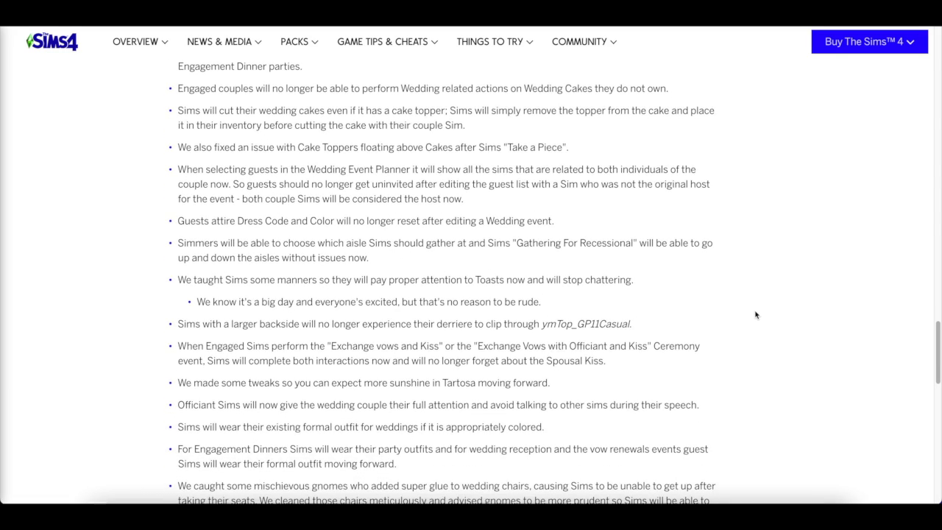
mouse_move(769, 308)
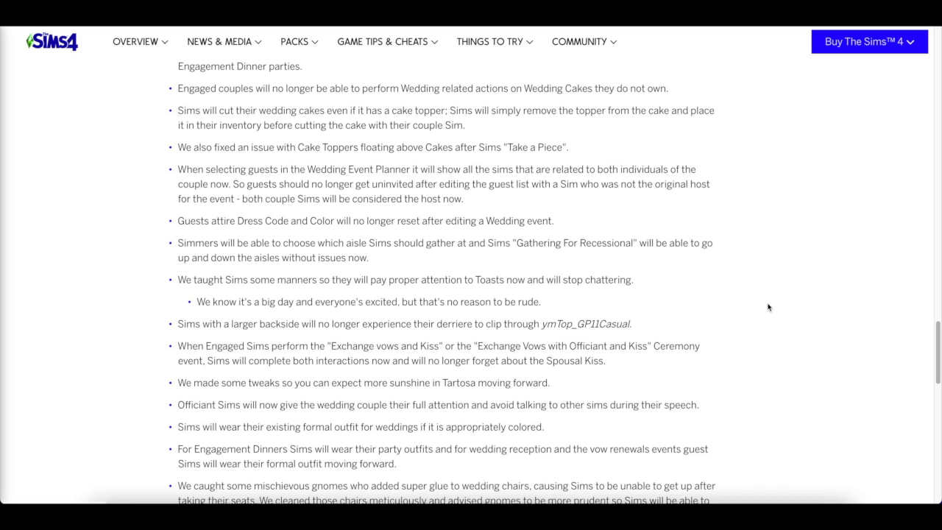
mouse_move(763, 312)
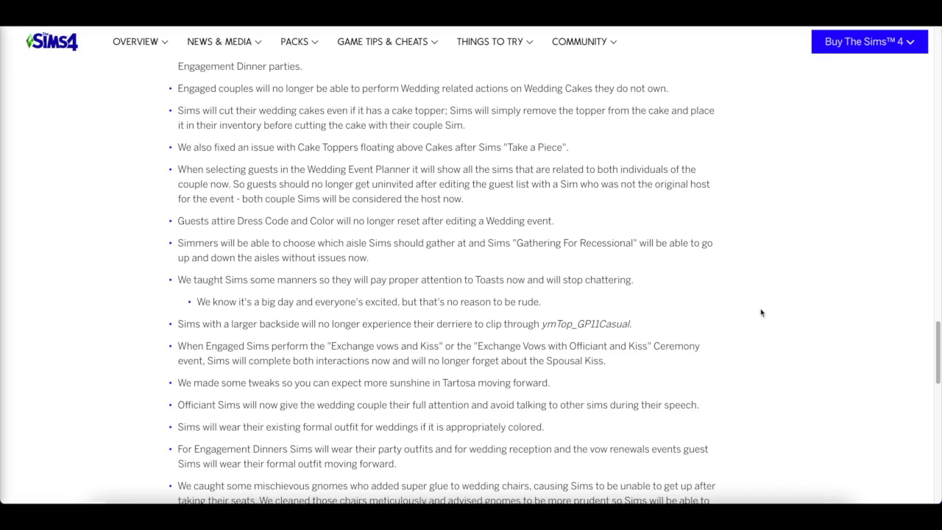
mouse_move(766, 308)
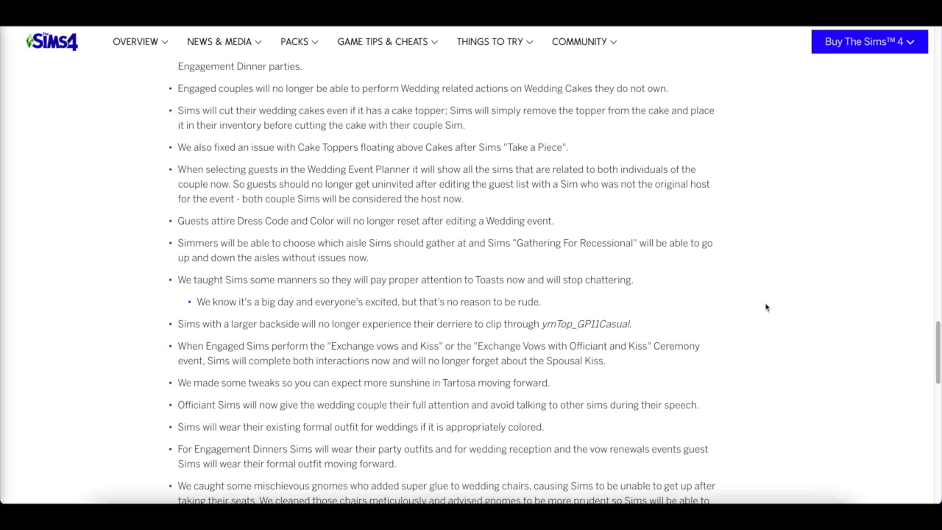
mouse_move(765, 299)
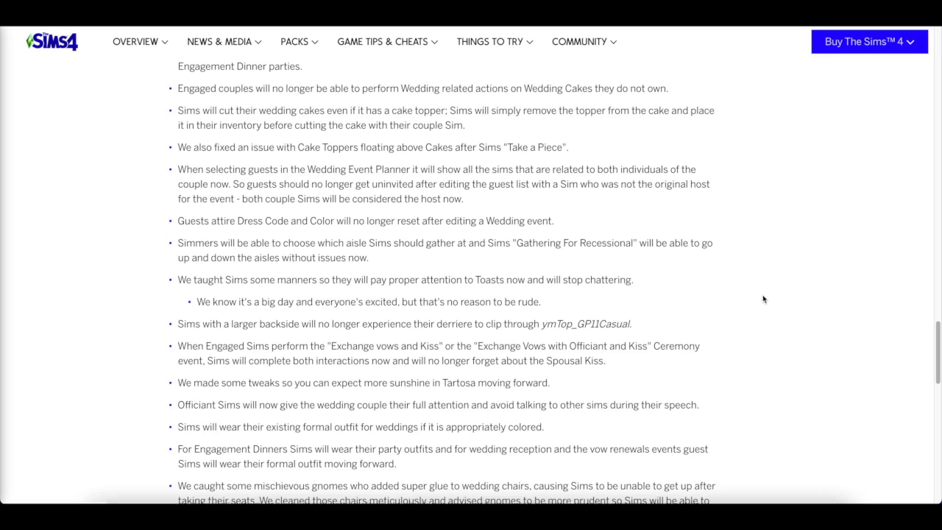
mouse_move(774, 303)
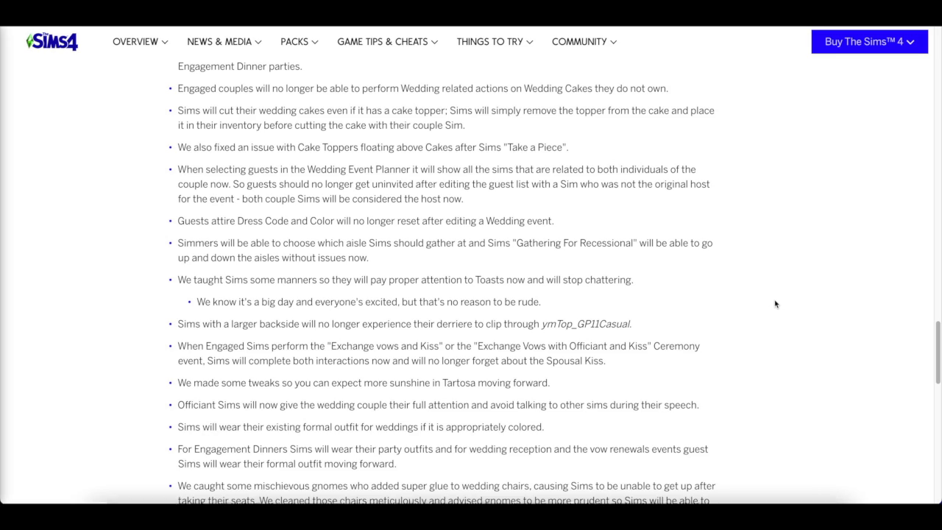
mouse_move(785, 308)
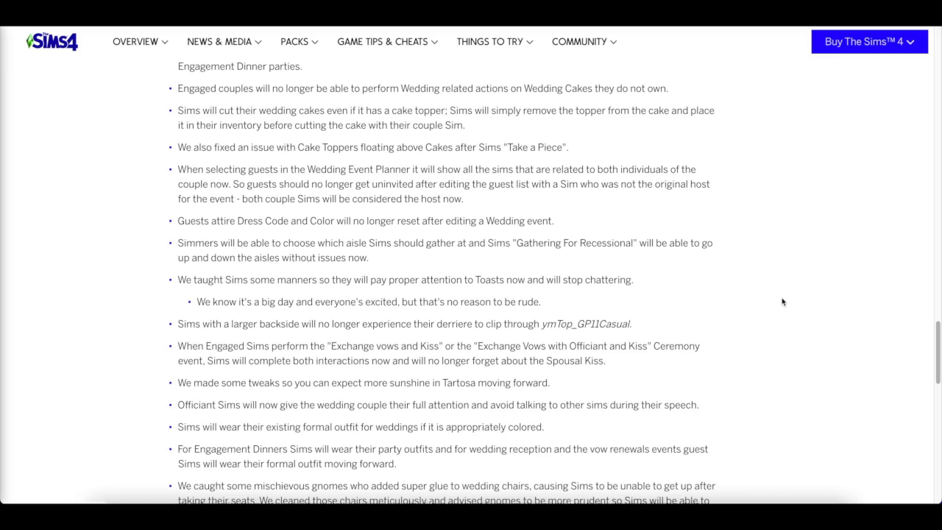
mouse_move(773, 295)
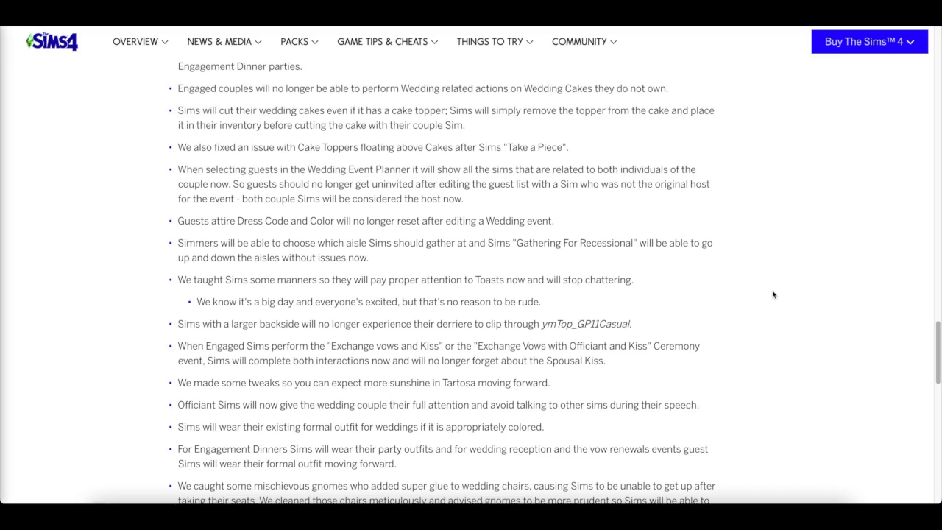
mouse_move(768, 293)
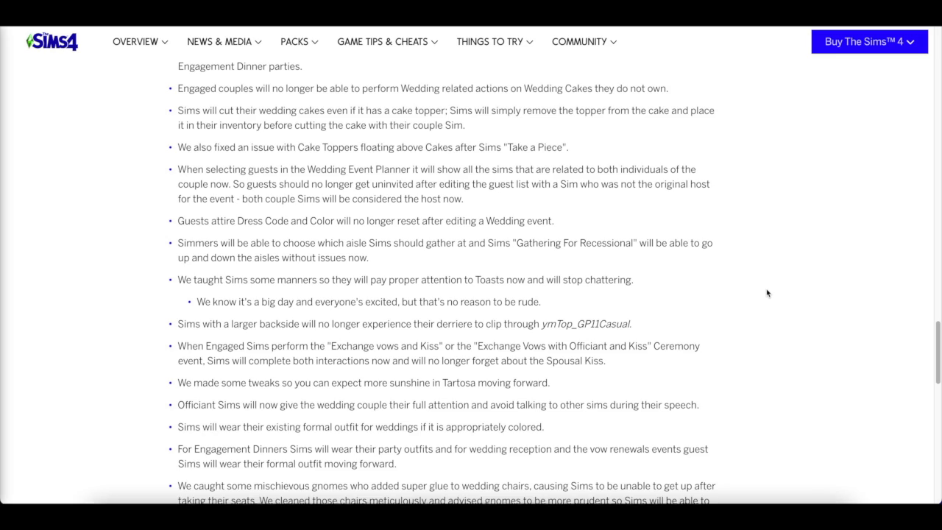
mouse_move(763, 292)
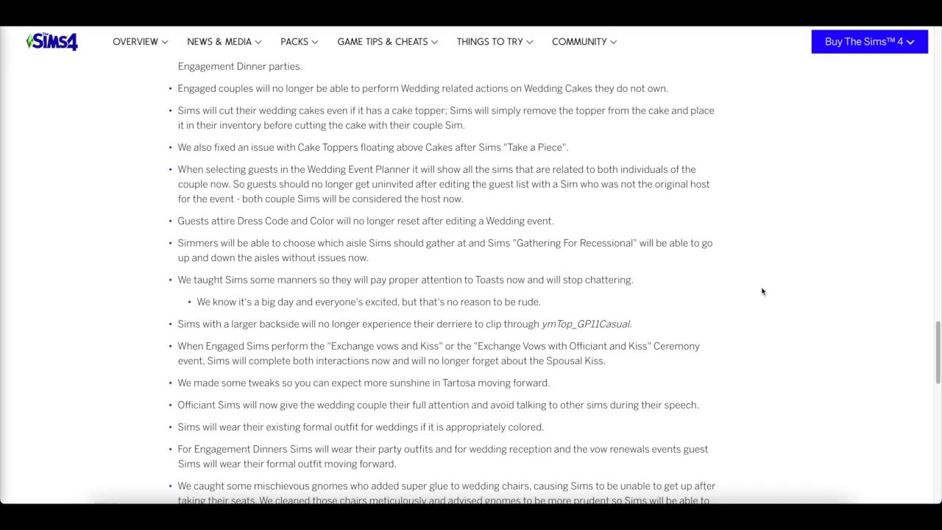
mouse_move(759, 289)
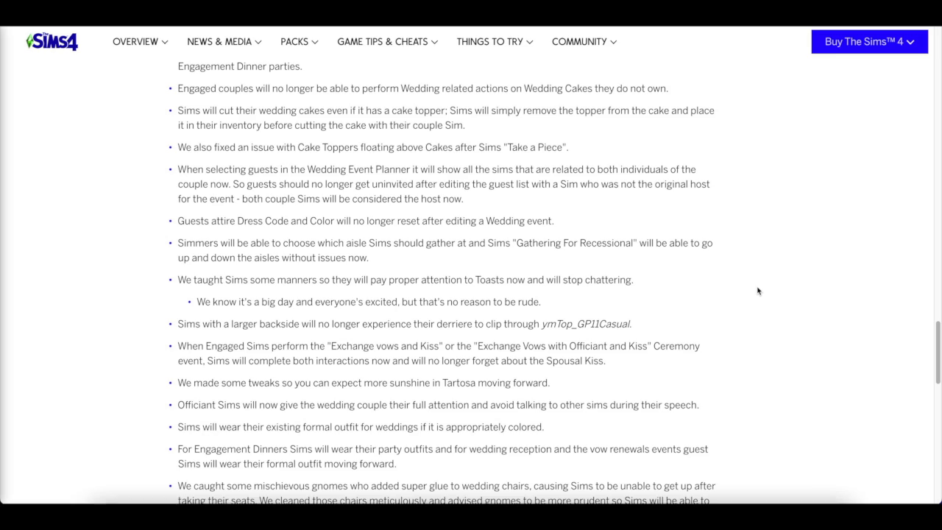
mouse_move(751, 294)
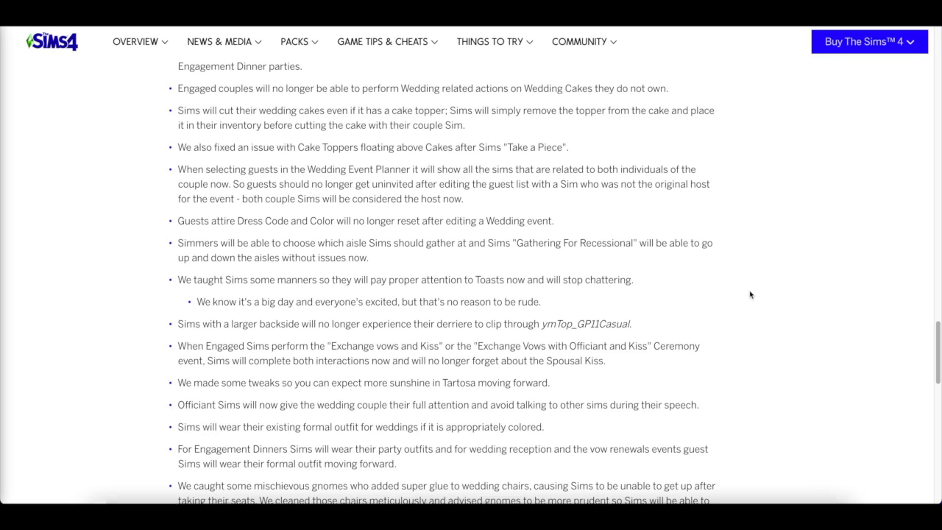
mouse_move(836, 289)
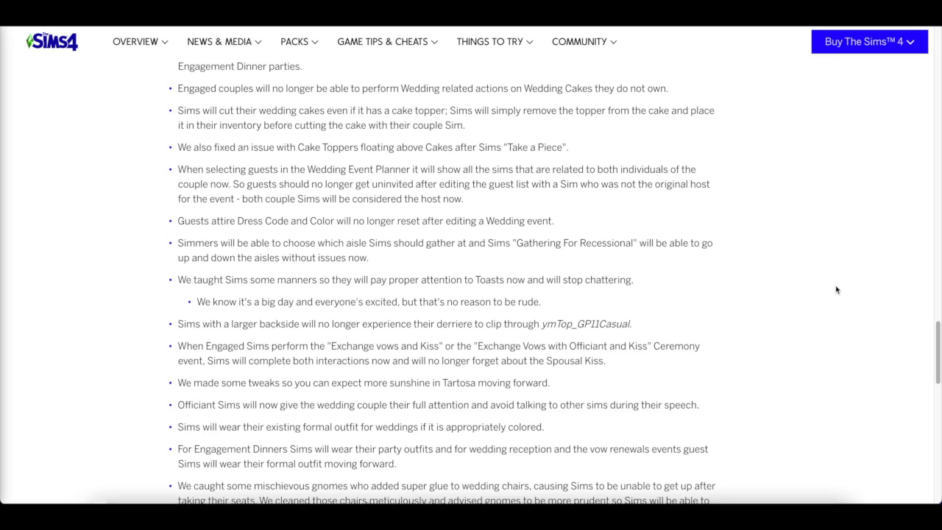
mouse_move(837, 365)
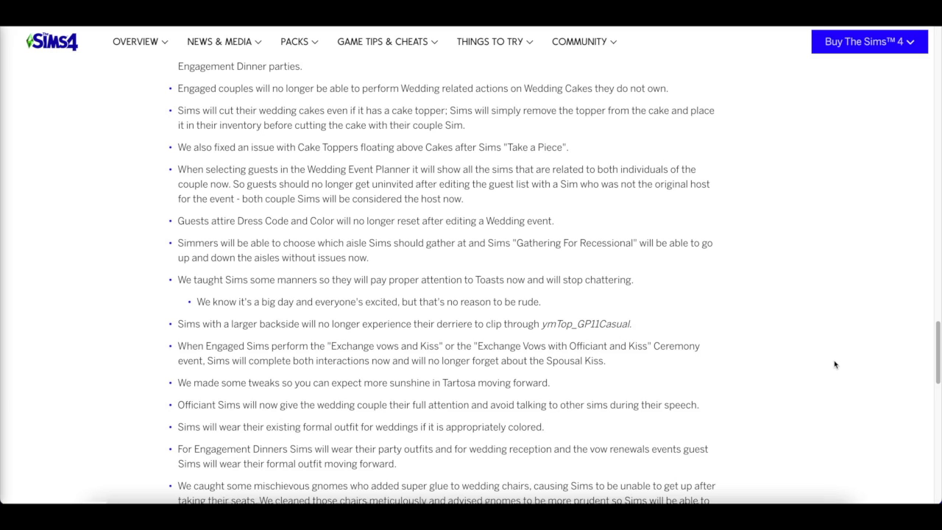
scroll(down, 3)
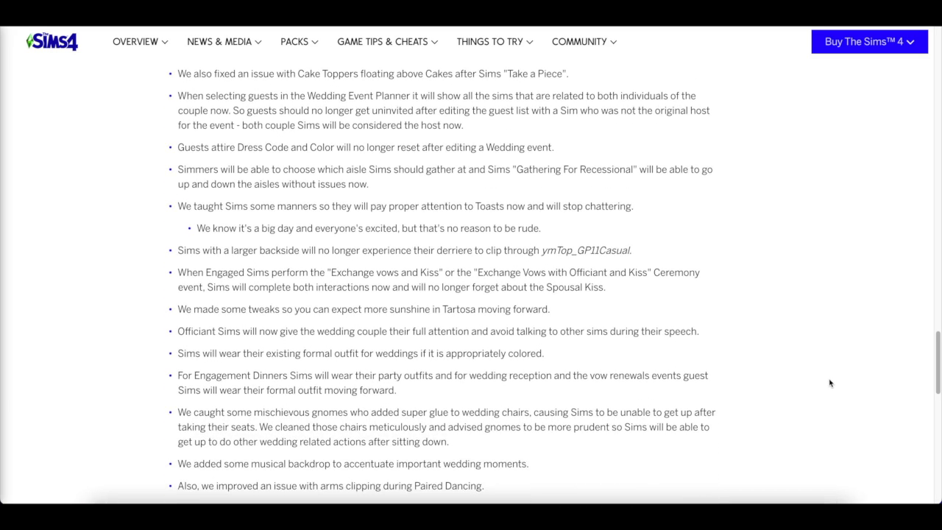
scroll(down, 3)
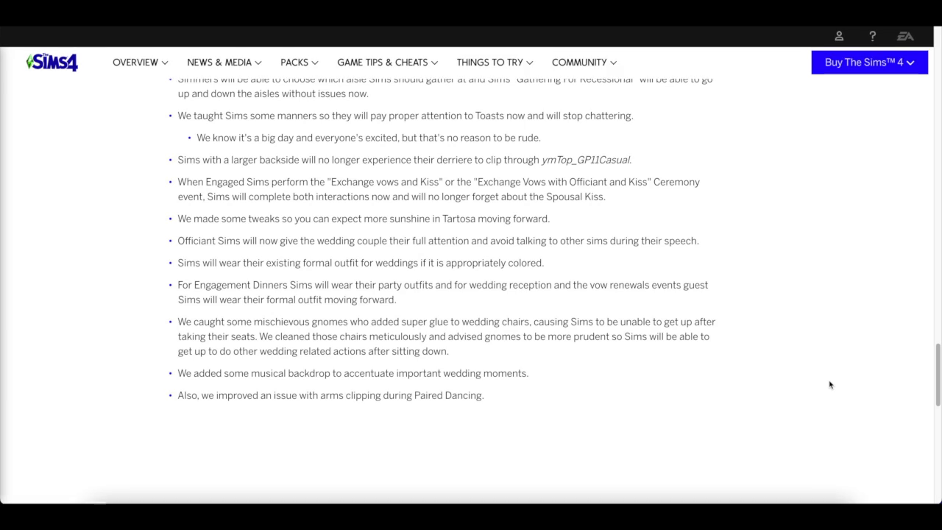
scroll(up, 3)
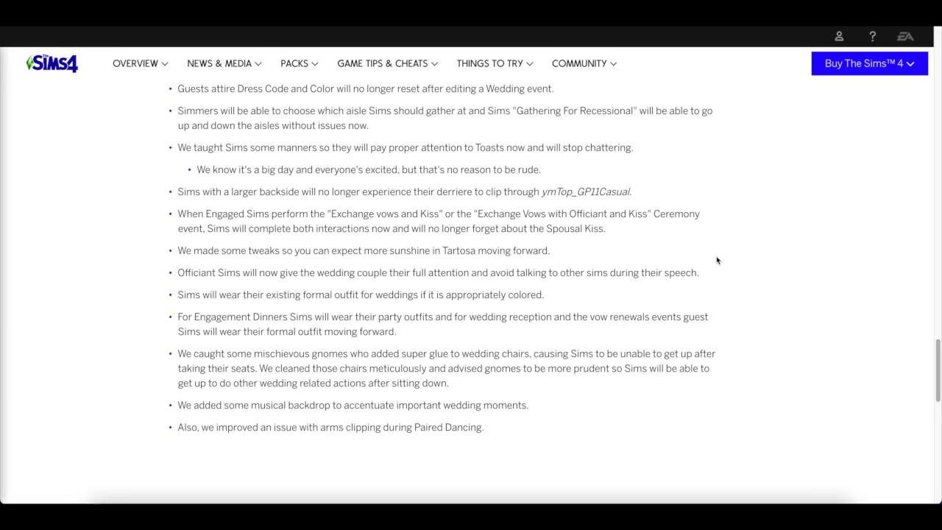
mouse_move(774, 321)
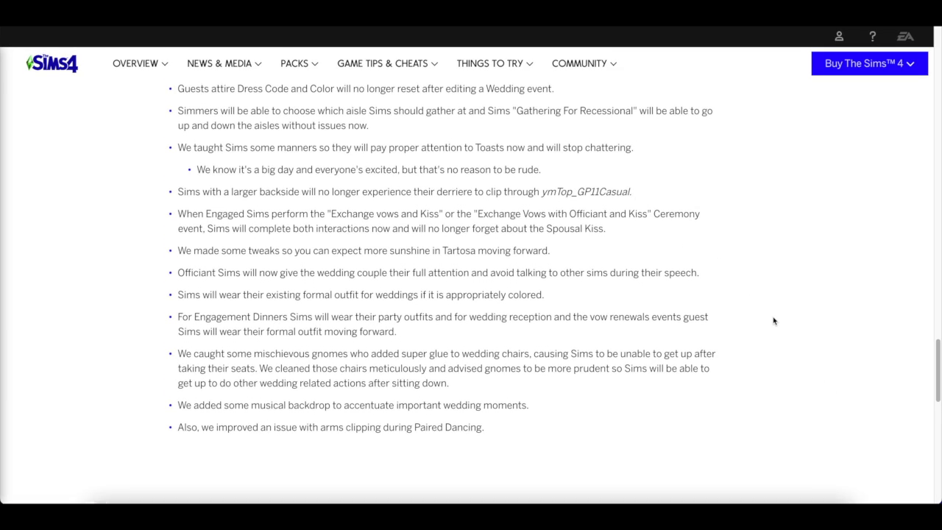
mouse_move(786, 319)
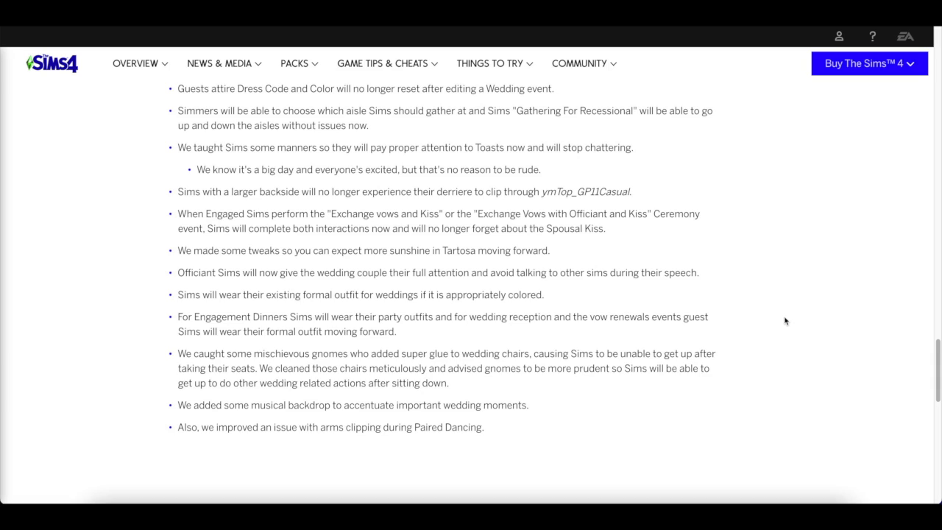
mouse_move(792, 327)
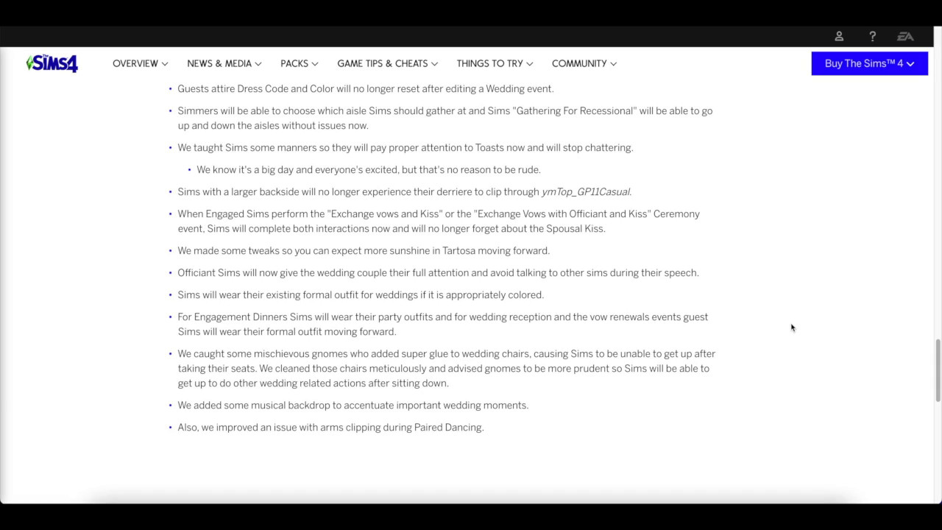
mouse_move(795, 328)
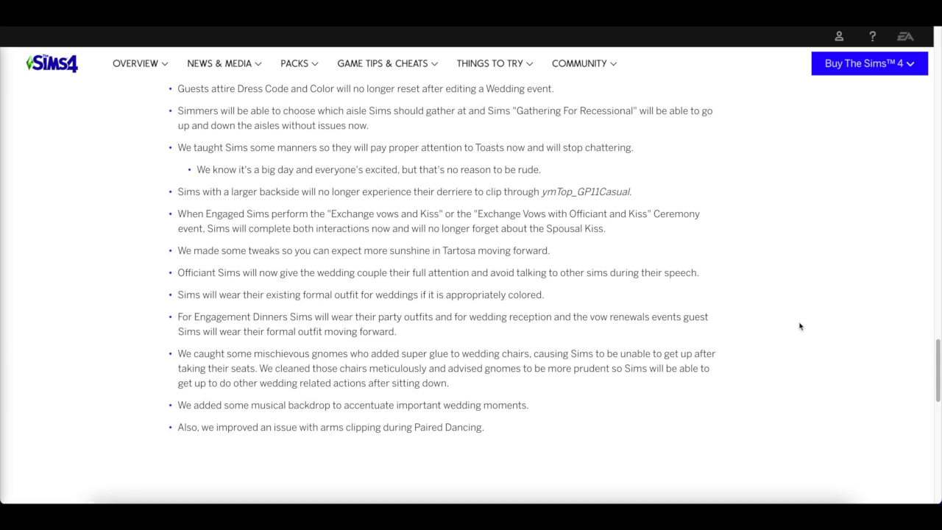
mouse_move(804, 327)
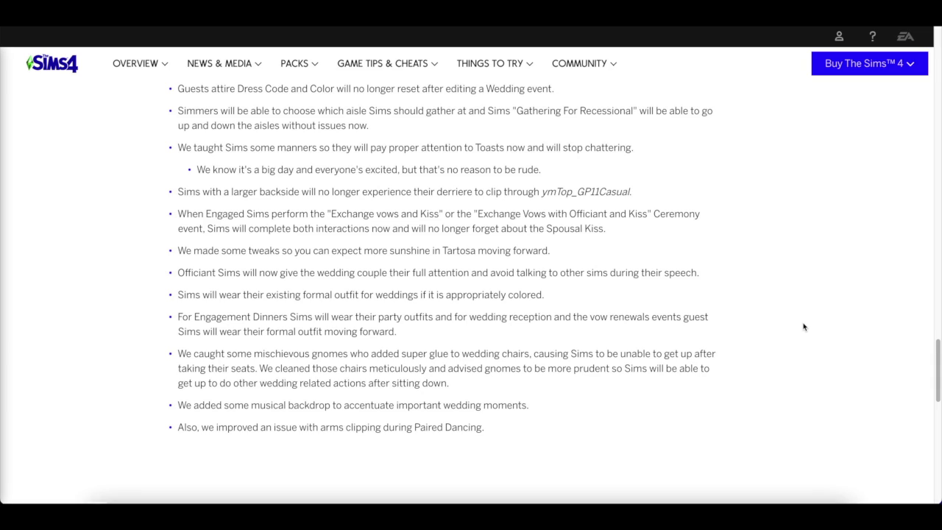
mouse_move(807, 327)
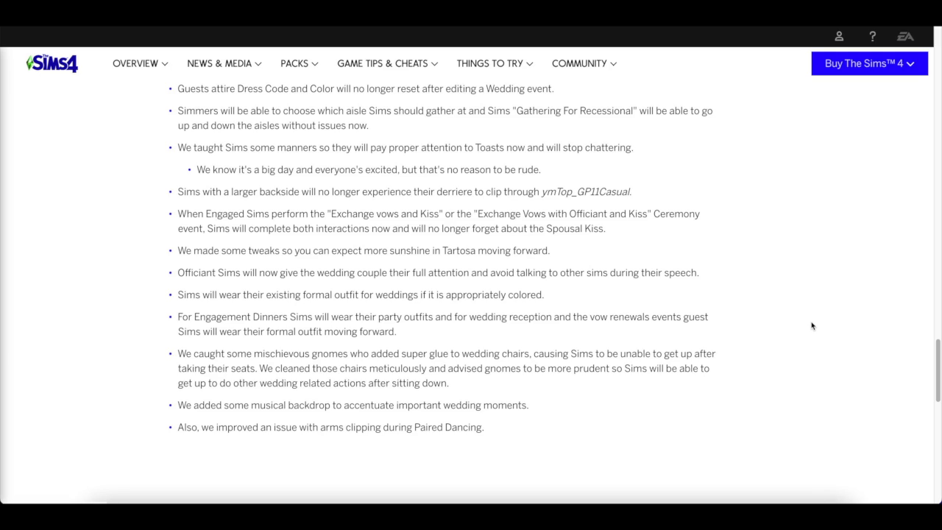
mouse_move(812, 326)
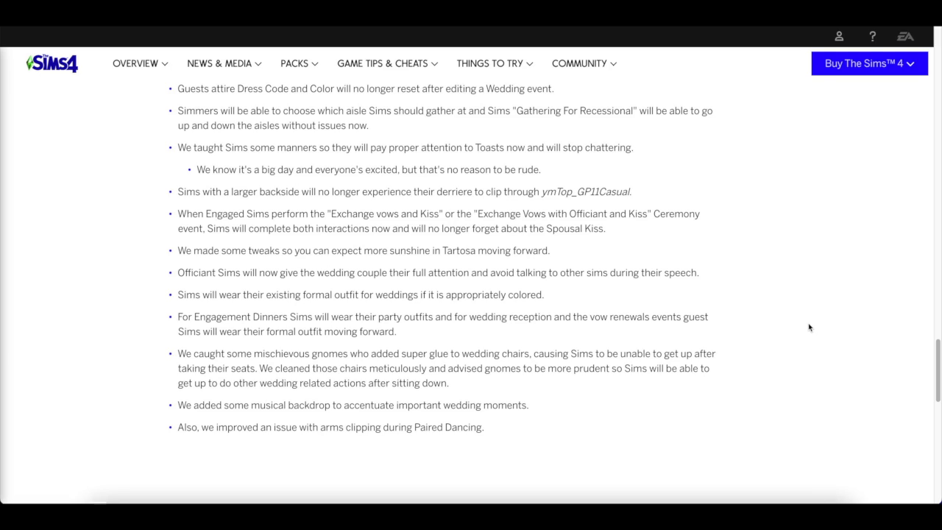
mouse_move(805, 330)
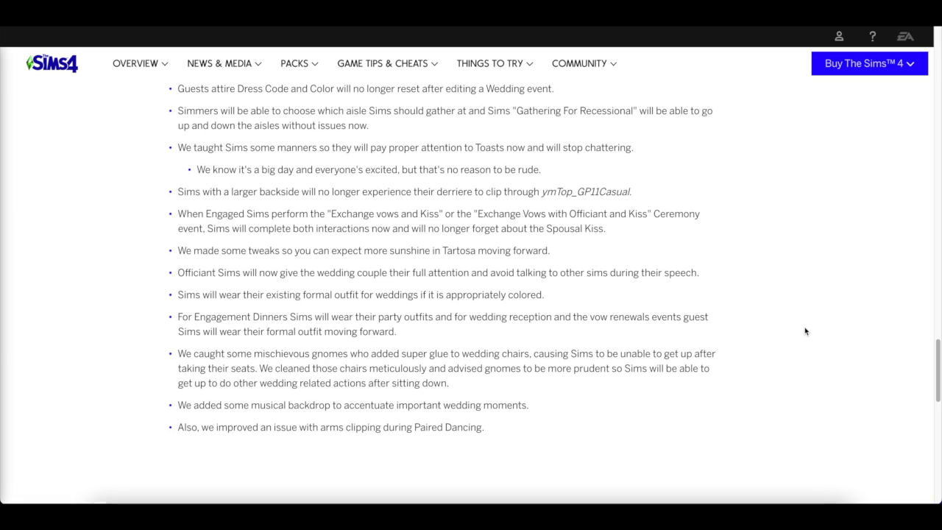
mouse_move(818, 362)
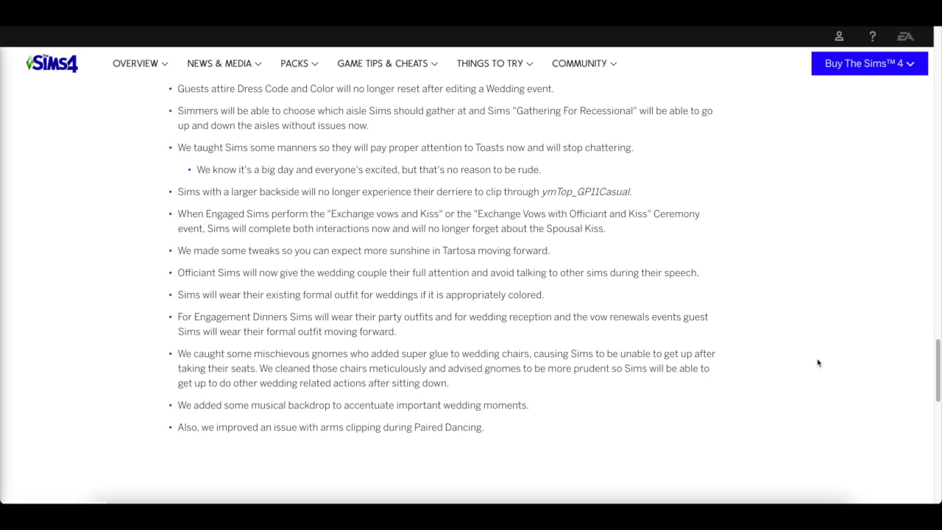